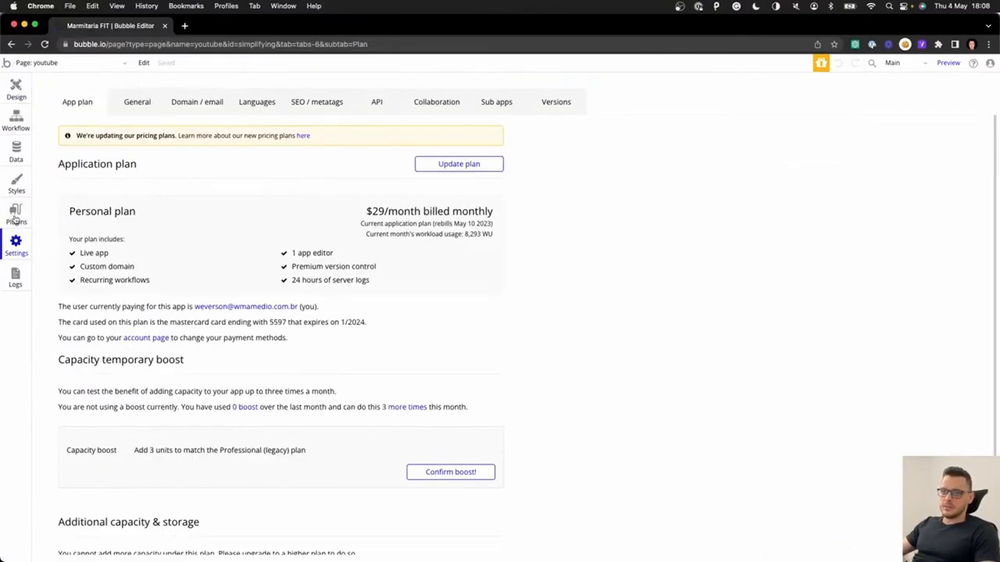
Add a new API to the API Connector plugin and name it OpenAI.
left_click(16, 216)
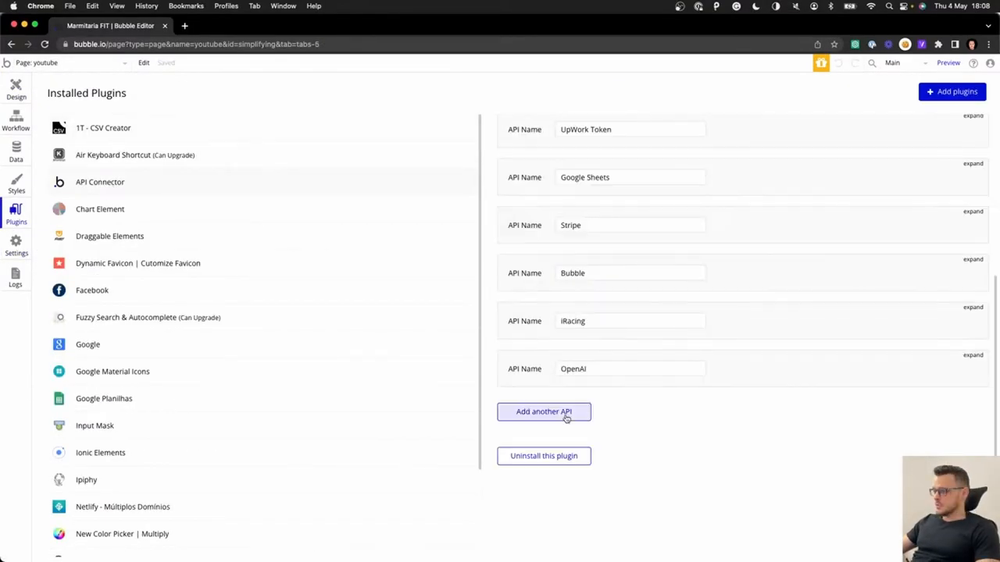
left_click(544, 413)
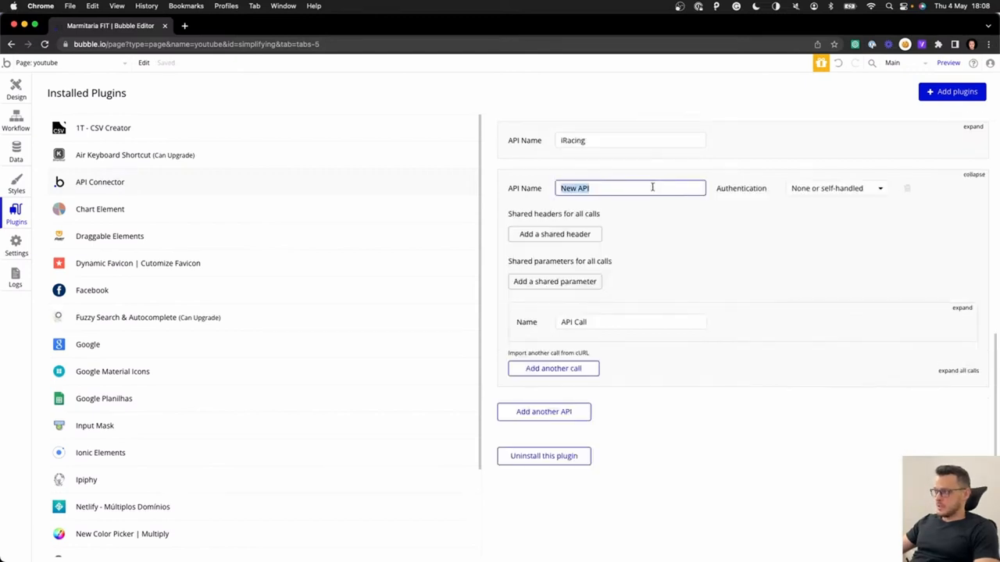
type("OpenAI")
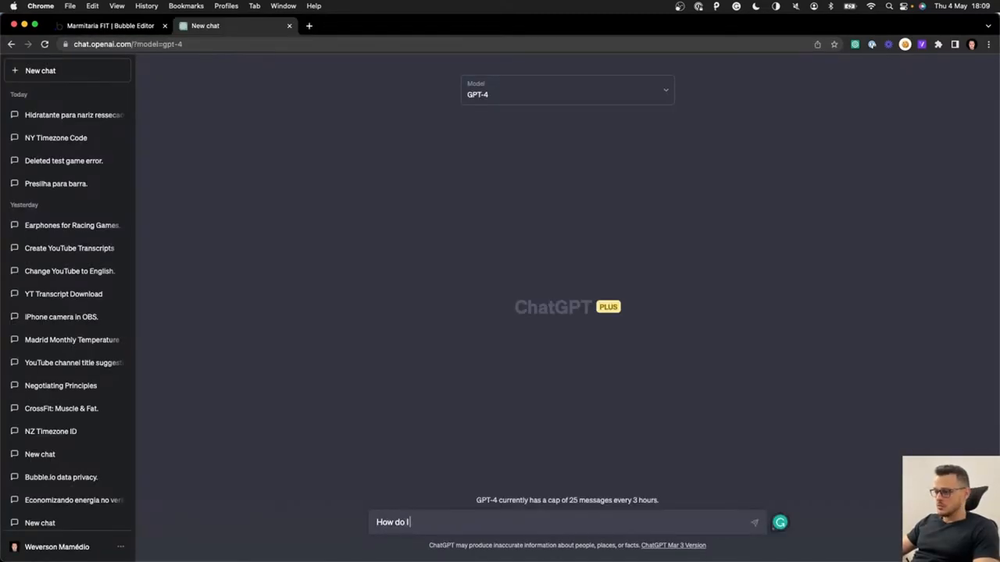
Ask ChatGPT how to connect GPT-4 using the Bubble.io API connector, with the OpenAI API keys page opened.
type("connect GPT-4 w")
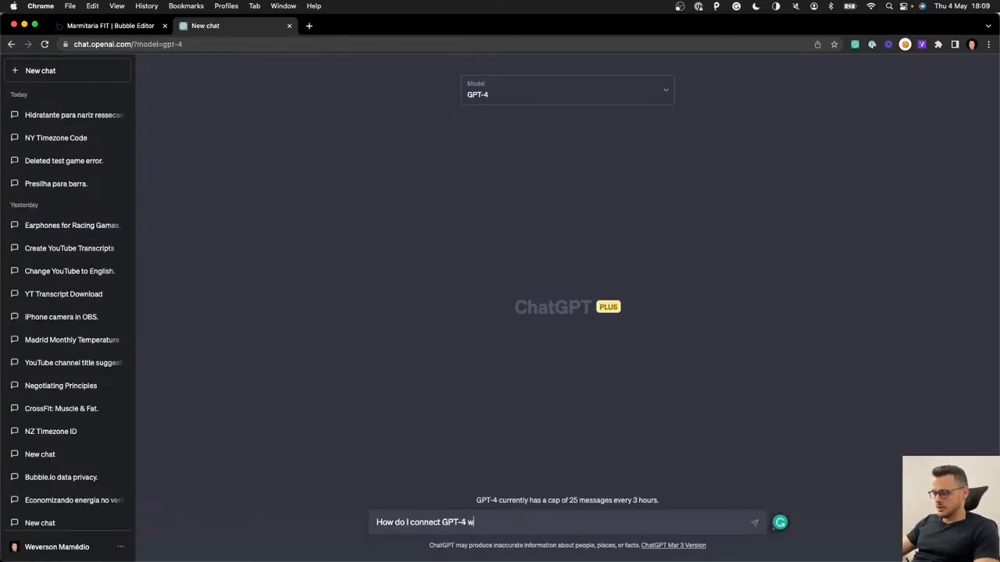
type("sing Bubble.io API connne")
type("ope")
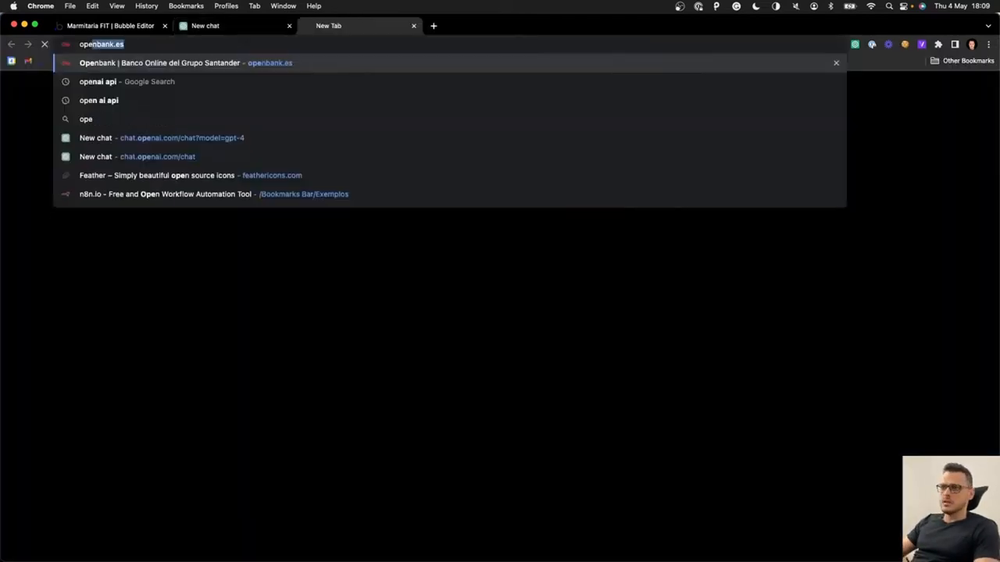
left_click(102, 81)
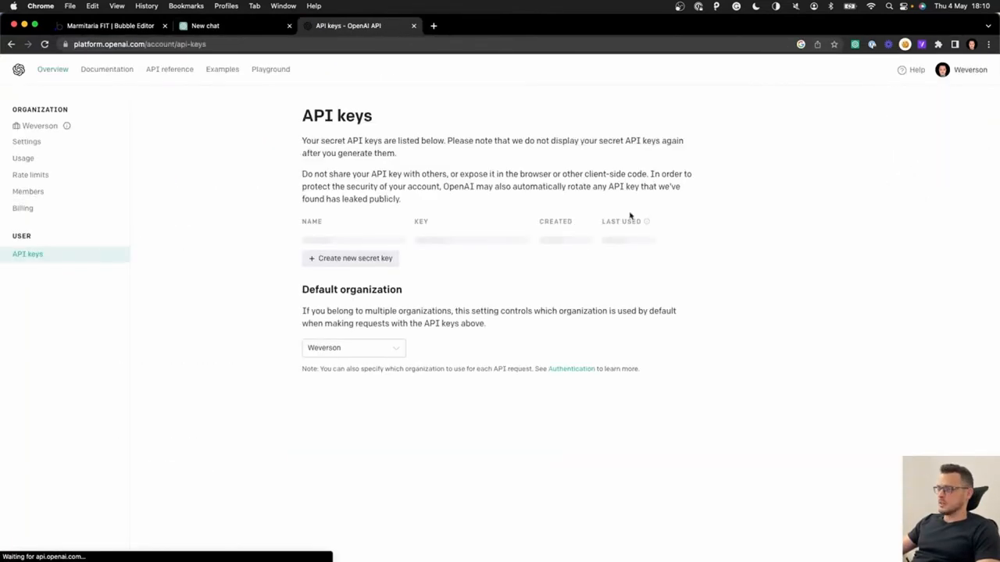
left_click(205, 25)
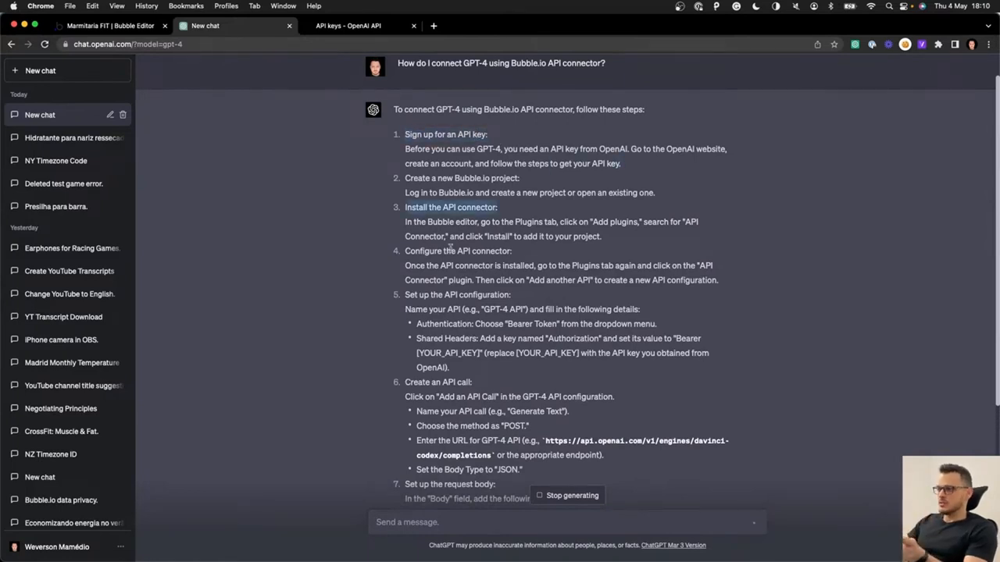
Read through ChatGPT's step-by-step instructions, then generate a new secret key on the API keys page.
scroll("down", 3)
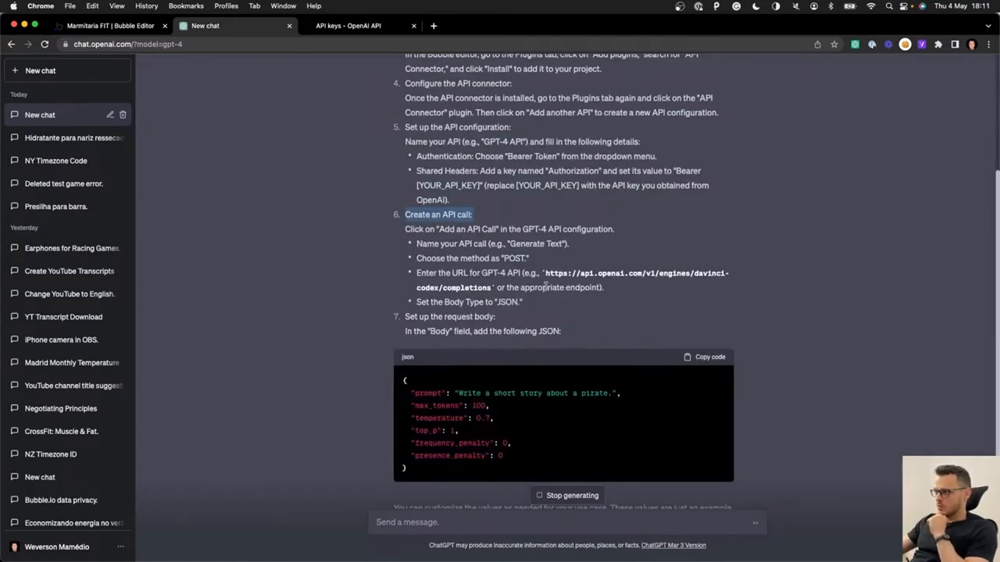
scroll("down", 3)
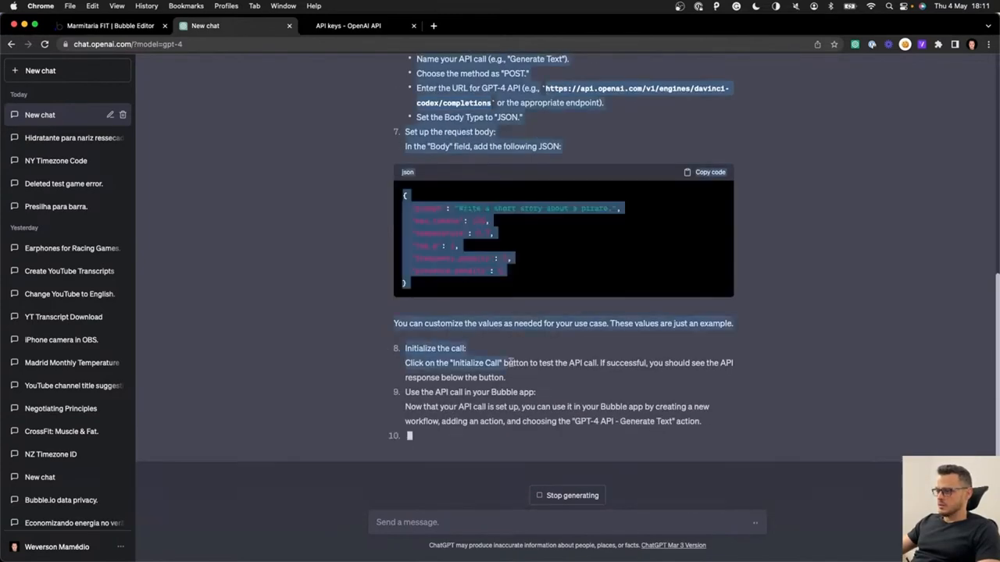
left_click(347, 25)
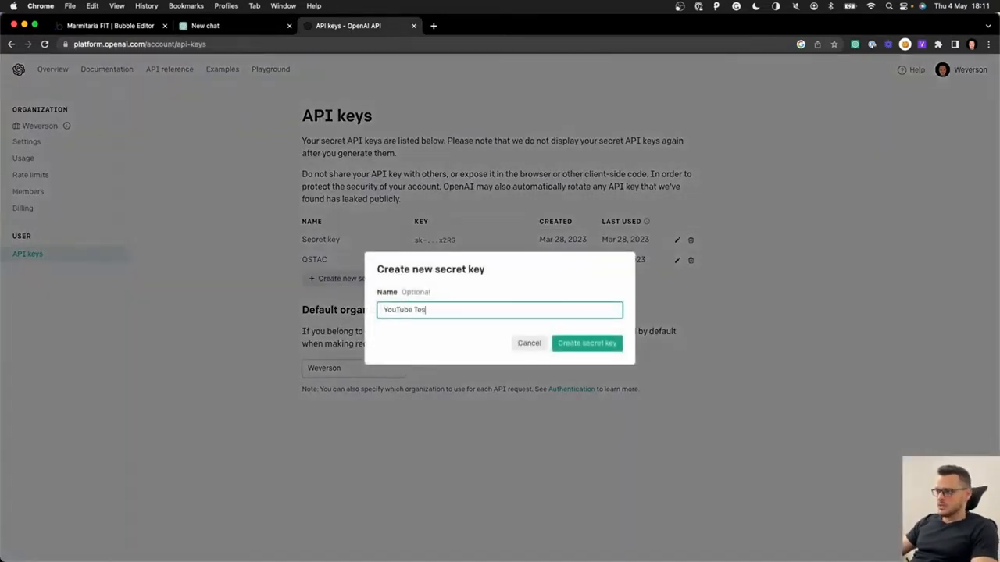
left_click(110, 25)
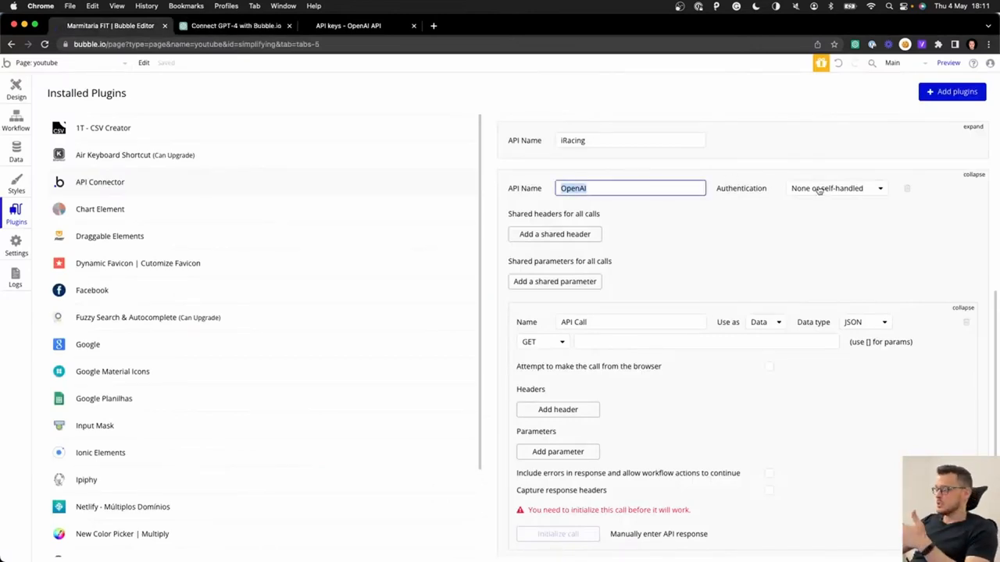
Set authentication to 'Private key in header' with key name Authorization and a value starting 'Bearer'.
left_click(835, 187)
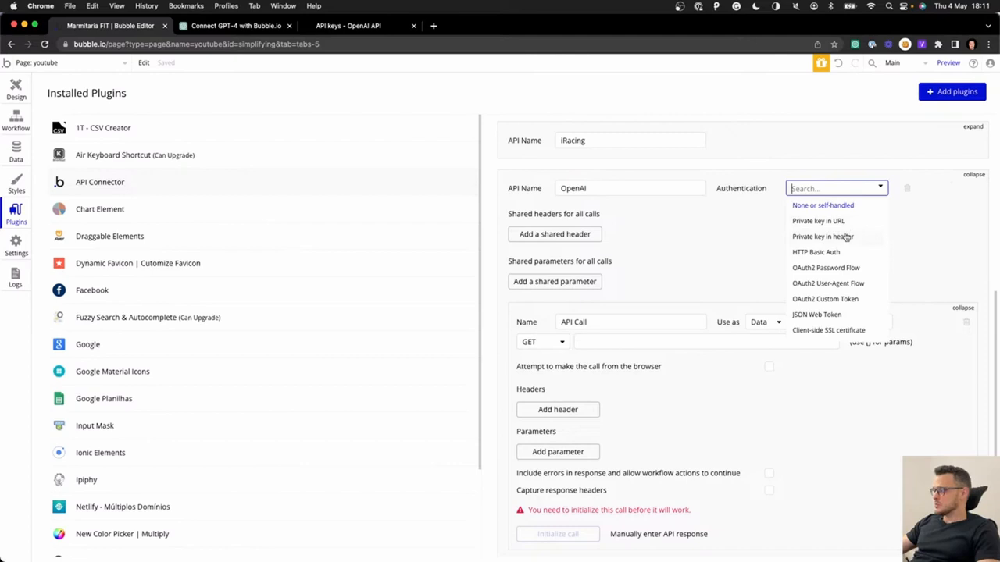
left_click(822, 237)
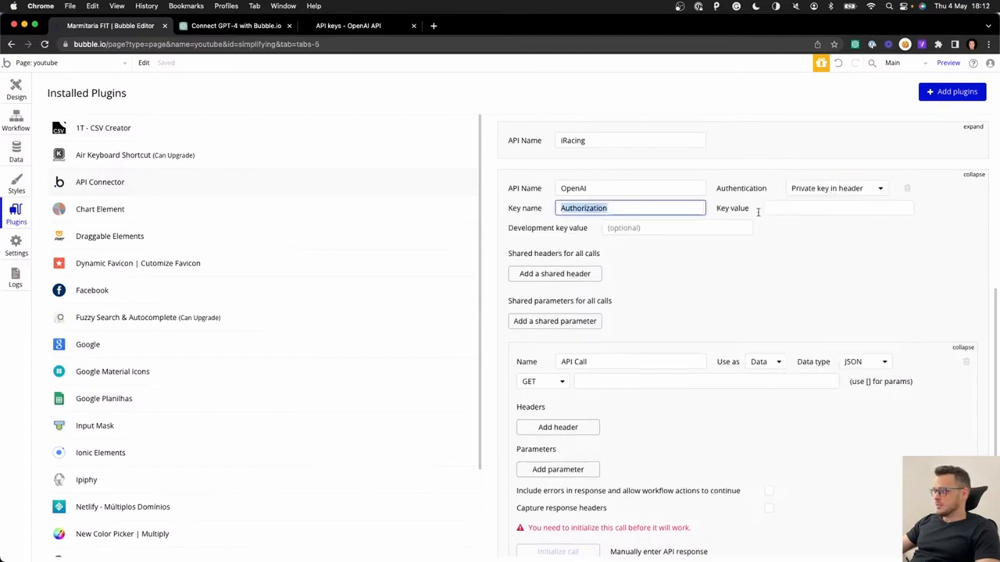
type("Bearer")
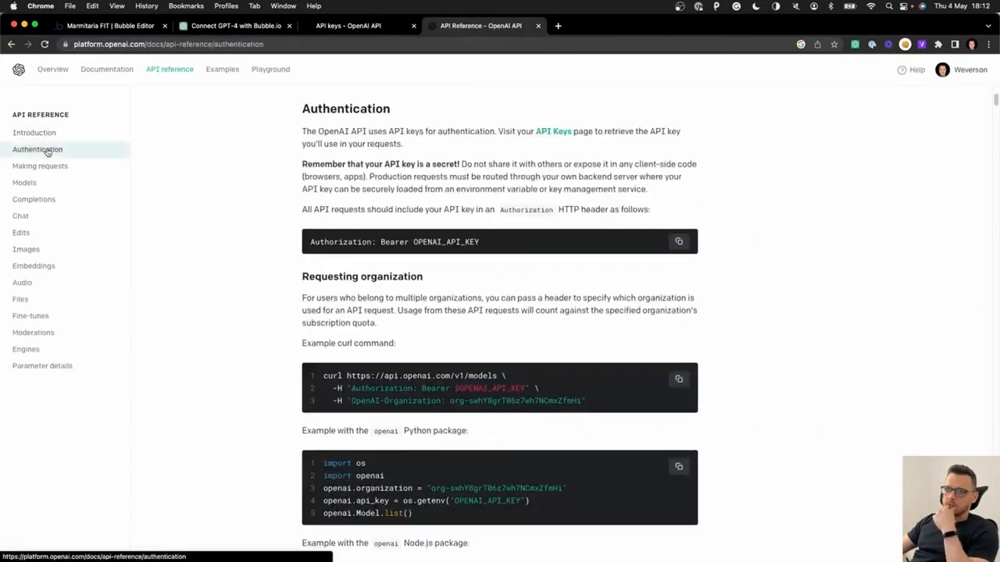
Copy the curl example request from the Completions > Create completion API reference.
left_click(35, 200)
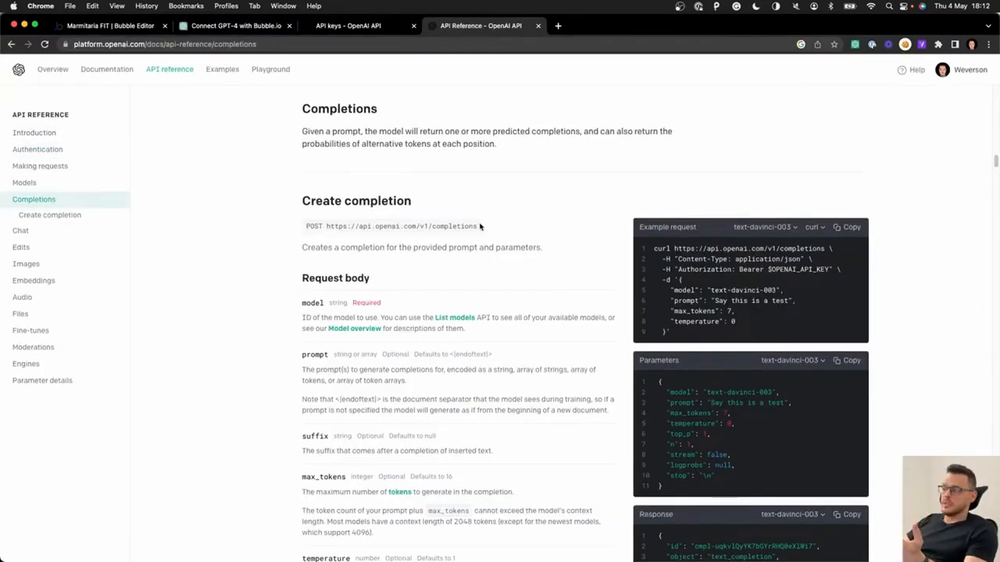
scroll("down", 3)
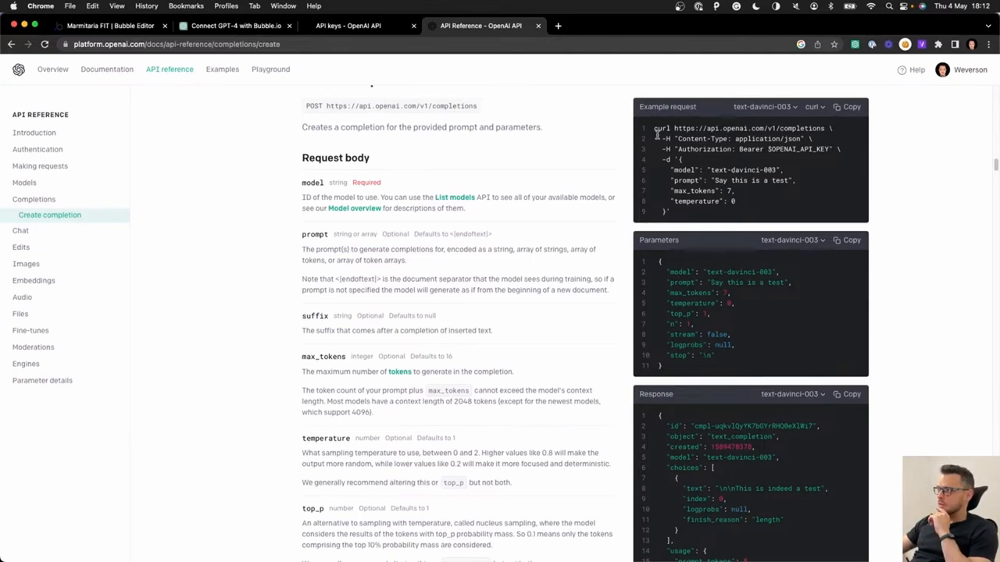
left_click(847, 106)
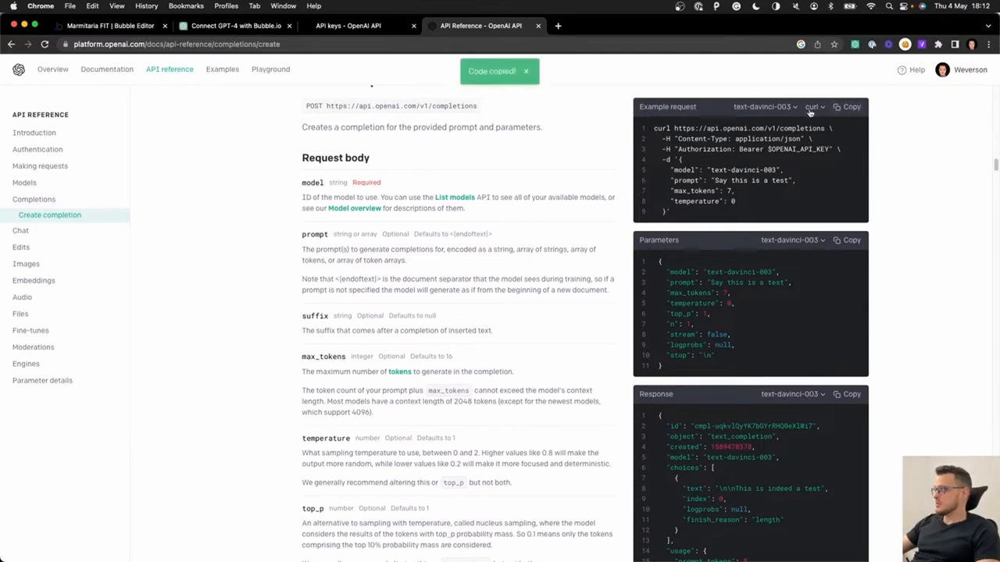
left_click(812, 106)
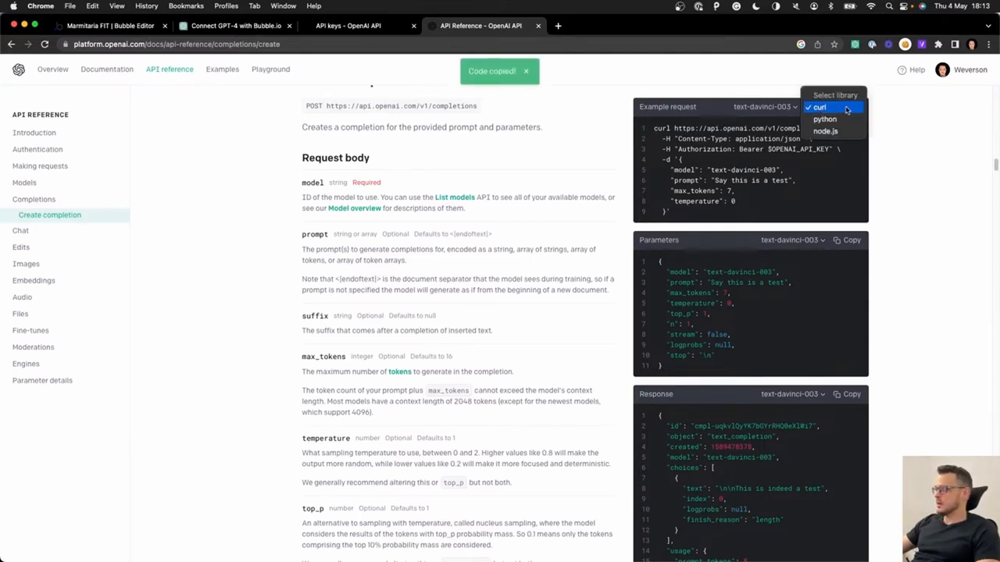
left_click(110, 25)
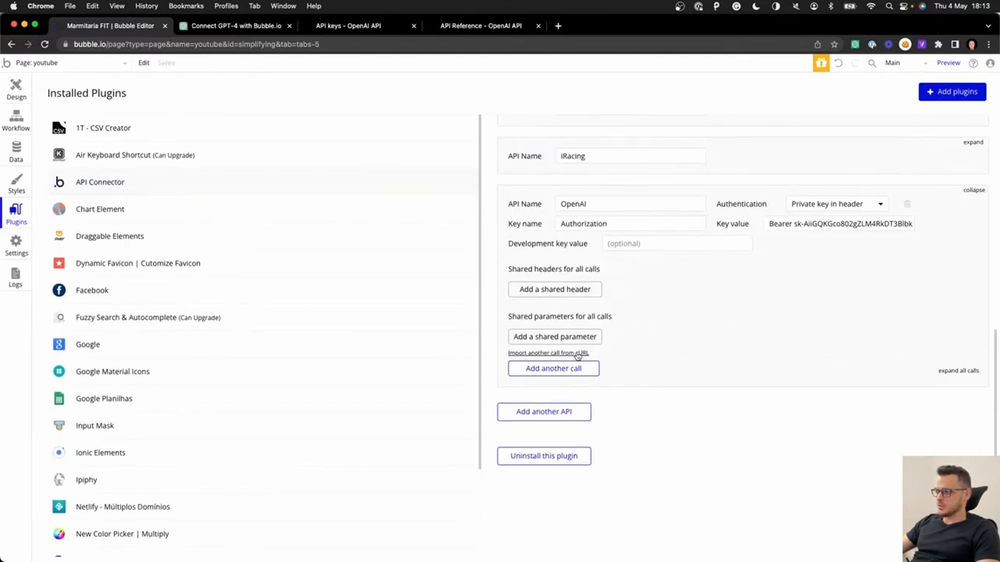
Import the copied cURL request as a new call and rename it Completions with model gpt-4.
left_click(547, 353)
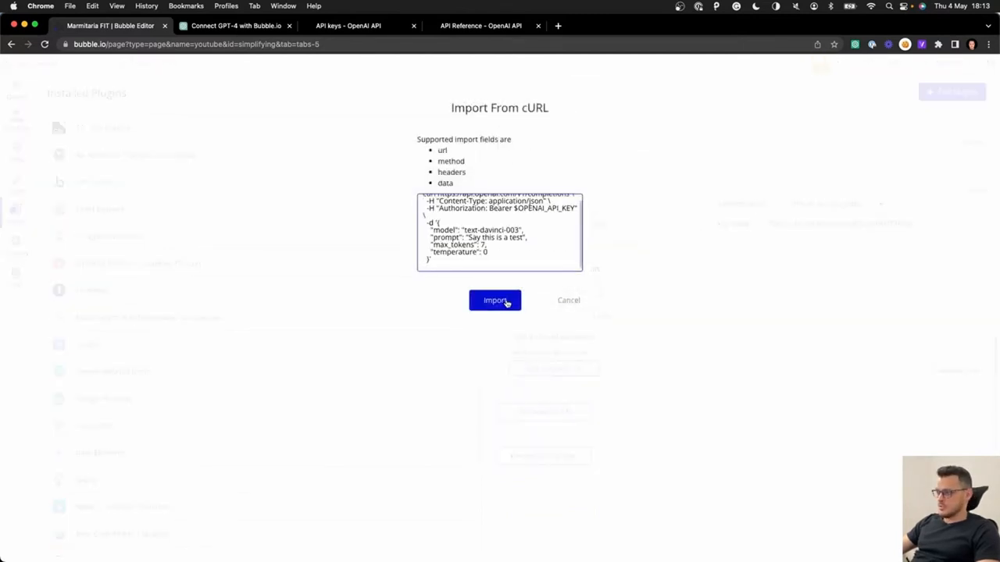
left_click(495, 300)
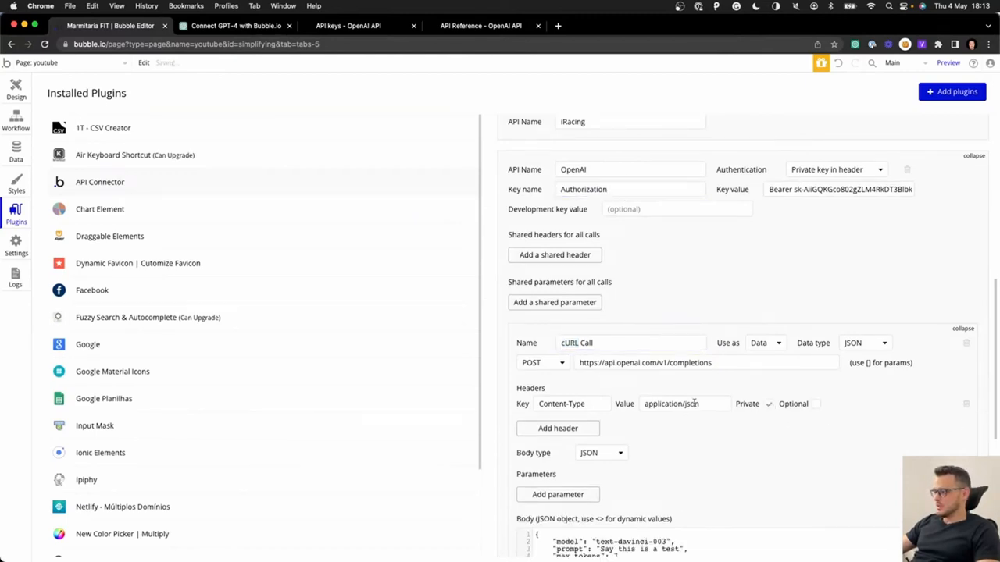
left_click(554, 255)
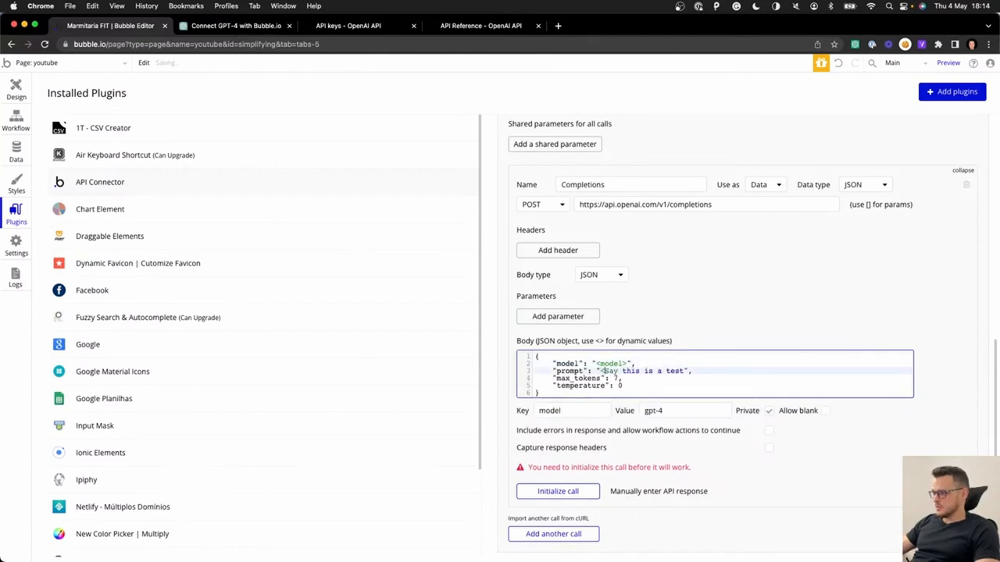
Initialize the Completions call and dismiss the error saying gpt-4 needs the chat endpoint.
left_click(481, 25)
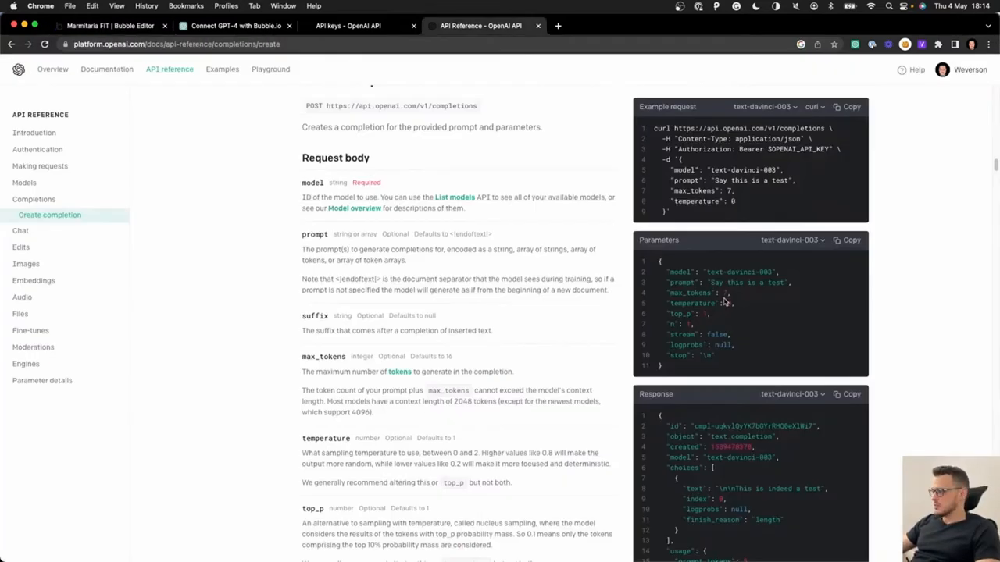
left_click(109, 25)
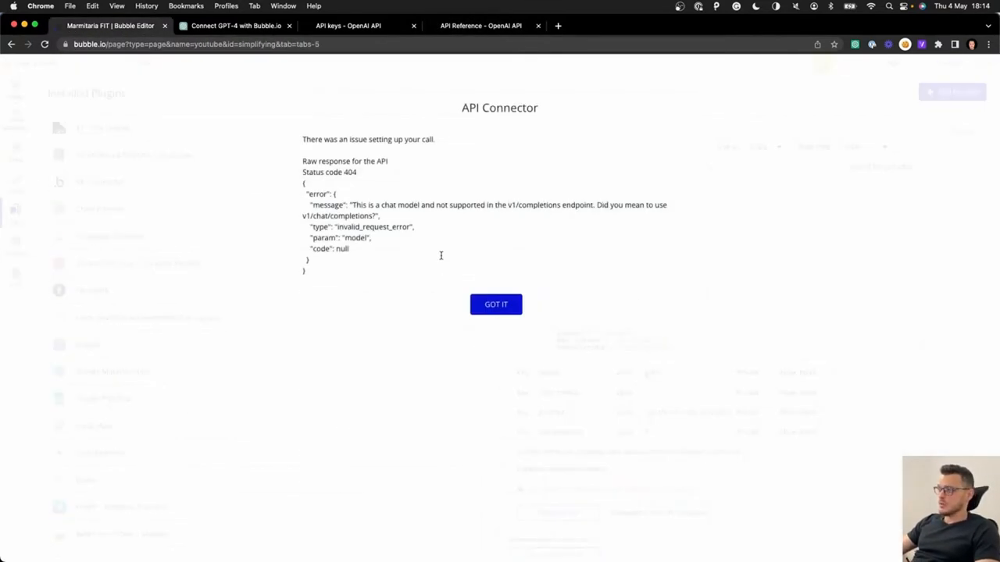
left_click(481, 25)
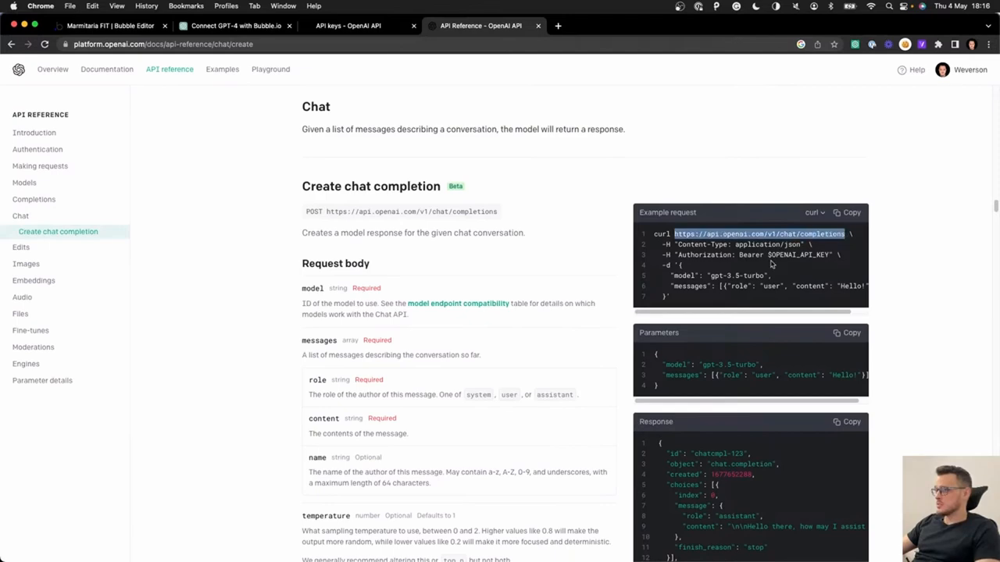
Copy the example JSON parameters from the Create chat completion reference page.
scroll("down", 3)
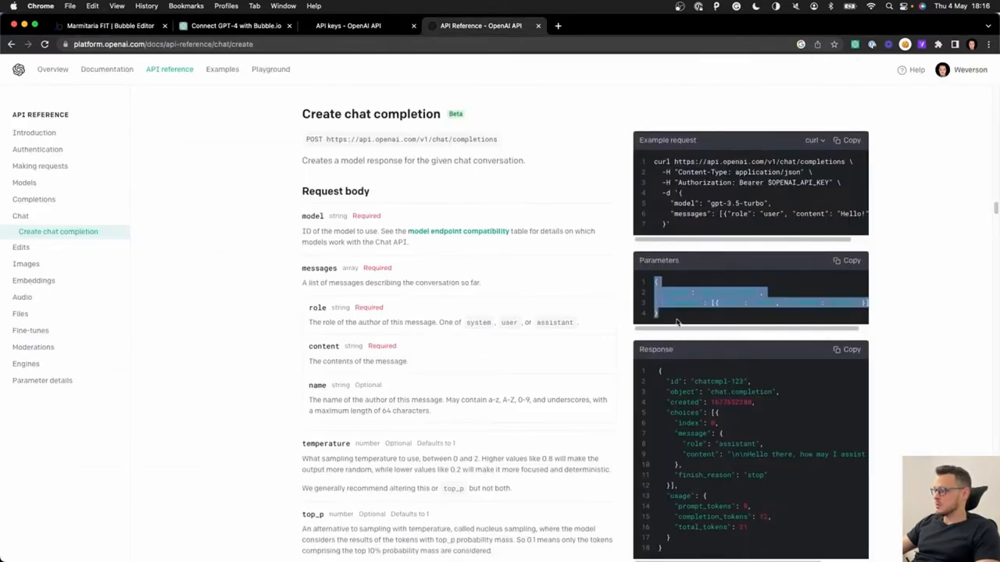
left_click(109, 25)
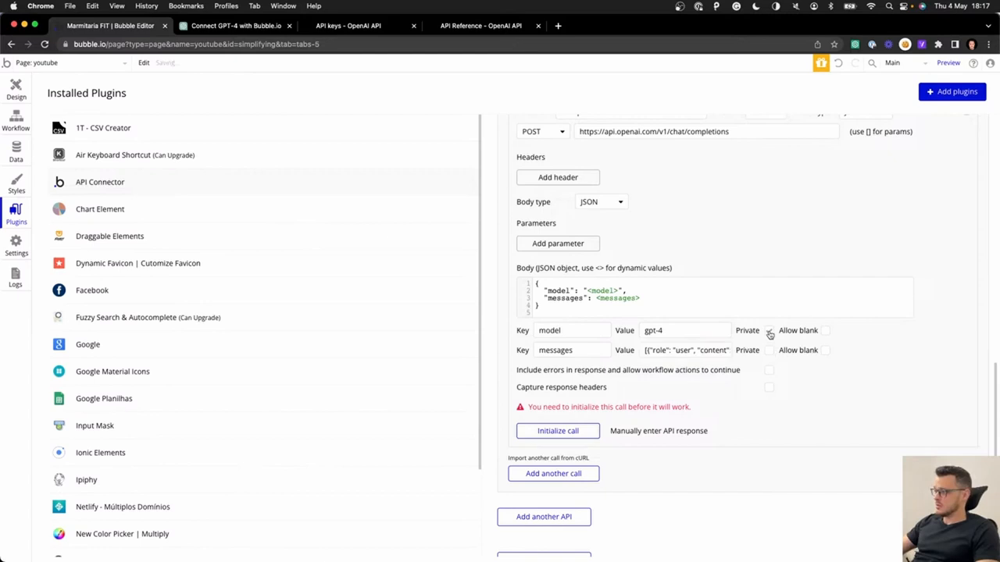
Initialize the Completions call successfully, view raw data, save the returned fields and return to Design.
left_click(557, 431)
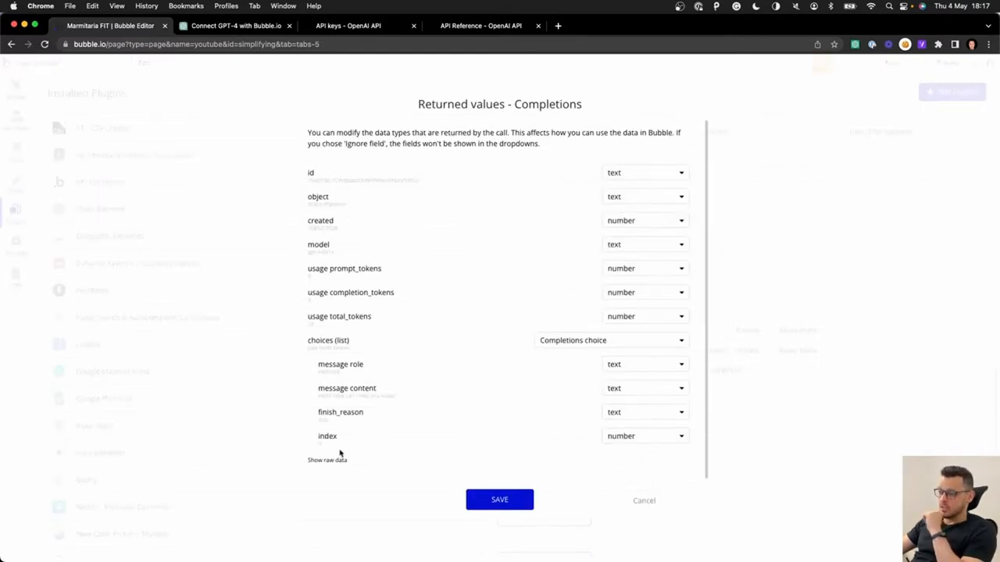
left_click(327, 459)
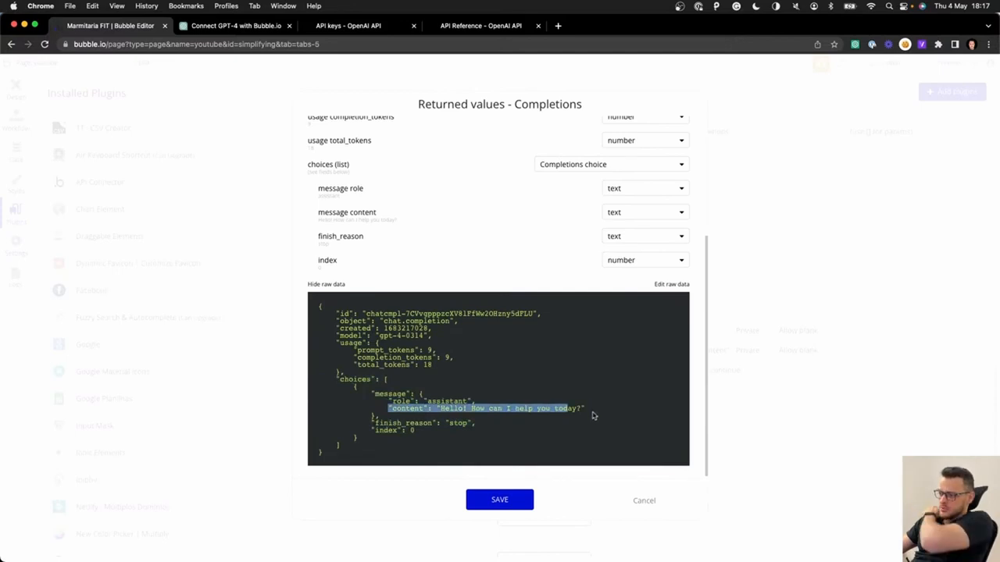
left_click(644, 499)
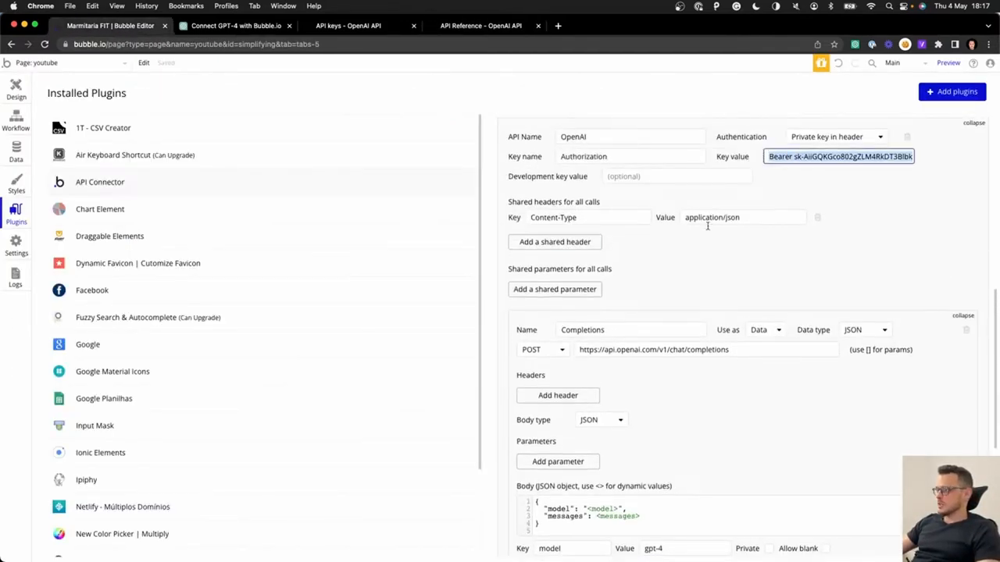
left_click(481, 25)
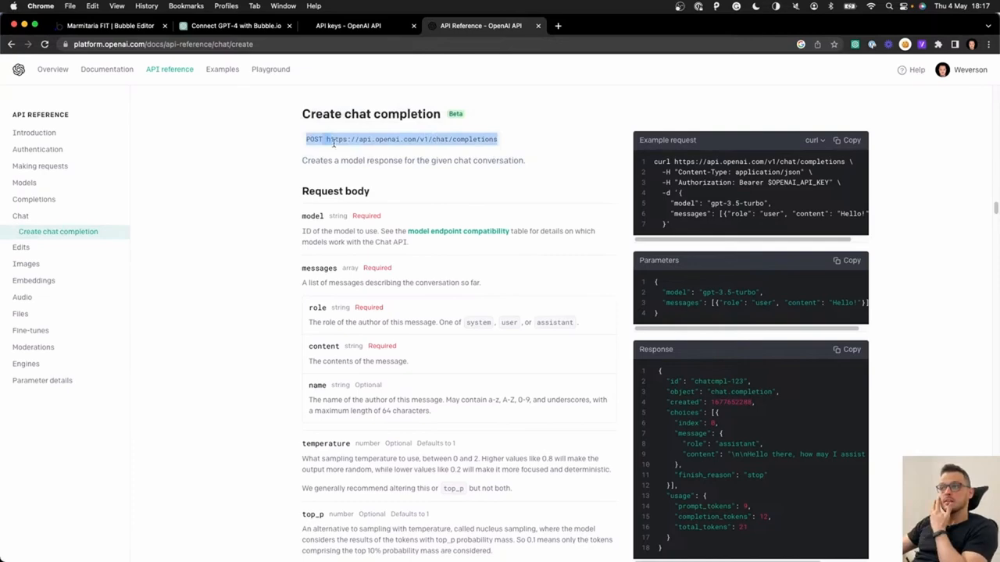
left_click(110, 25)
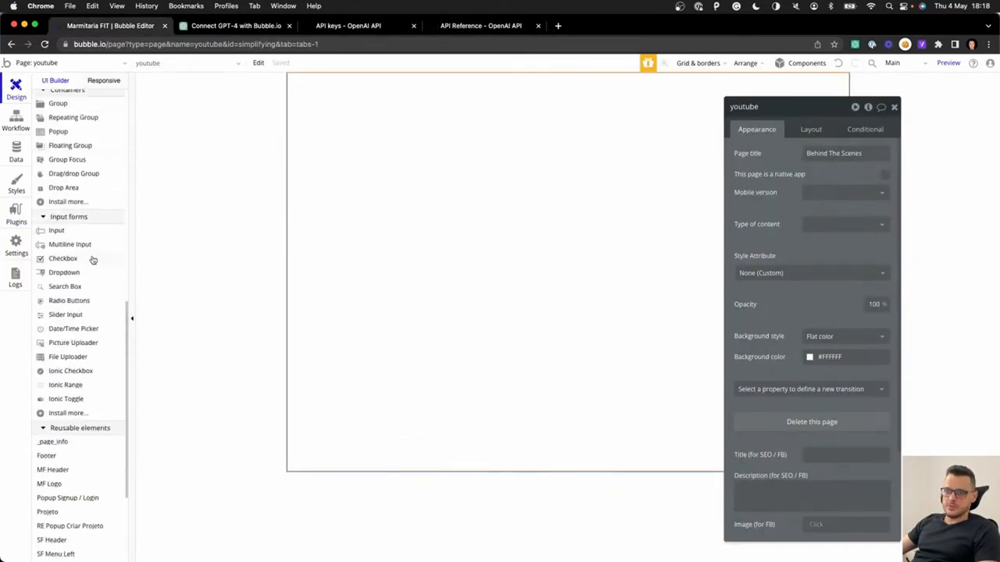
Place Prompt and Response multiline inputs and give Response the condition 'When Prompt's value is not empty'.
left_click(69, 244)
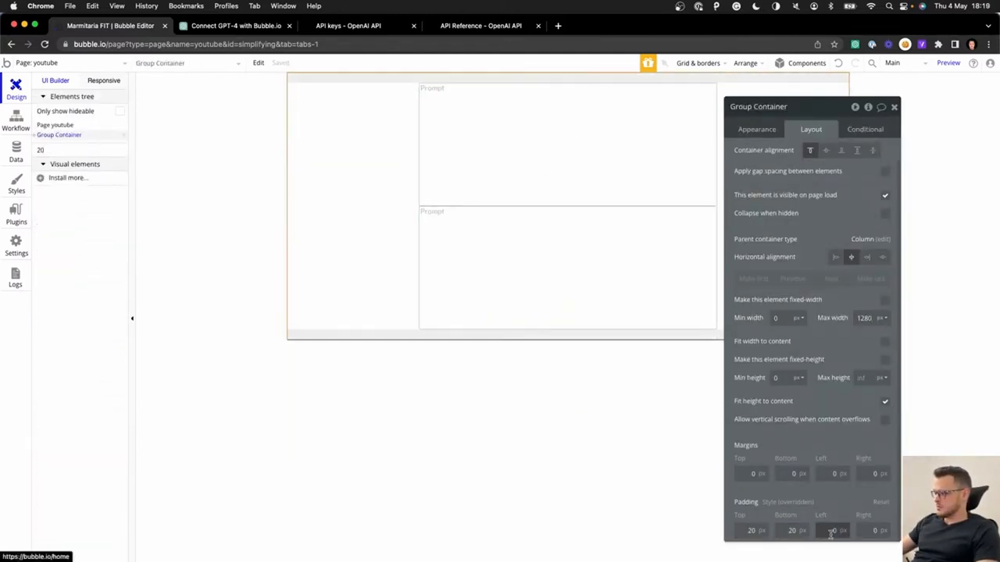
left_click(508, 140)
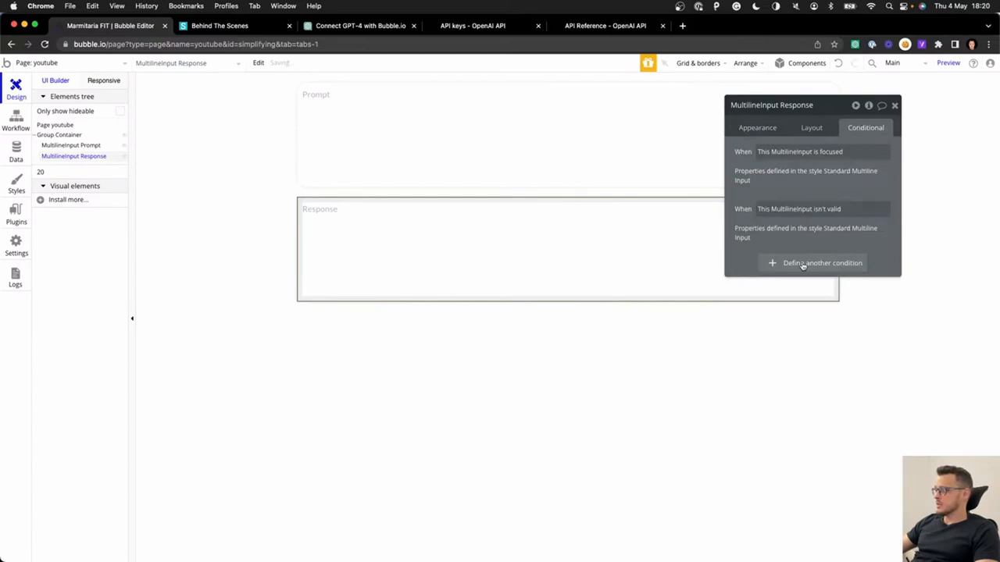
left_click(822, 263)
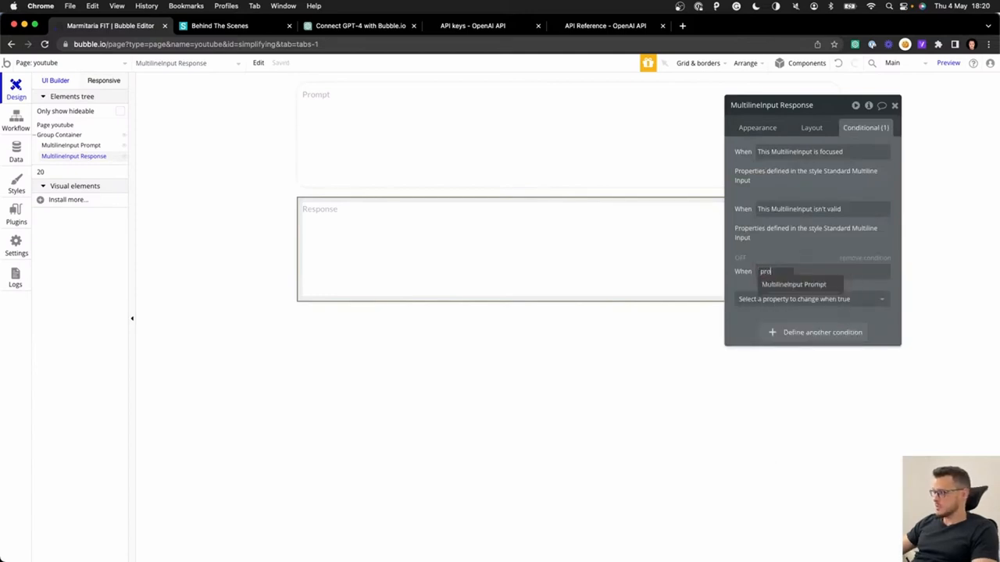
left_click(793, 284)
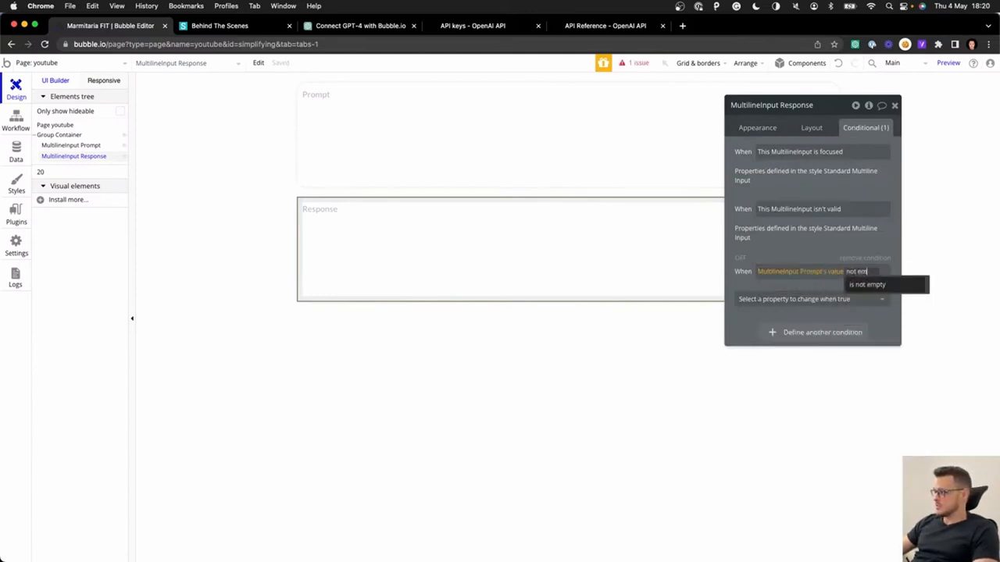
left_click(866, 285)
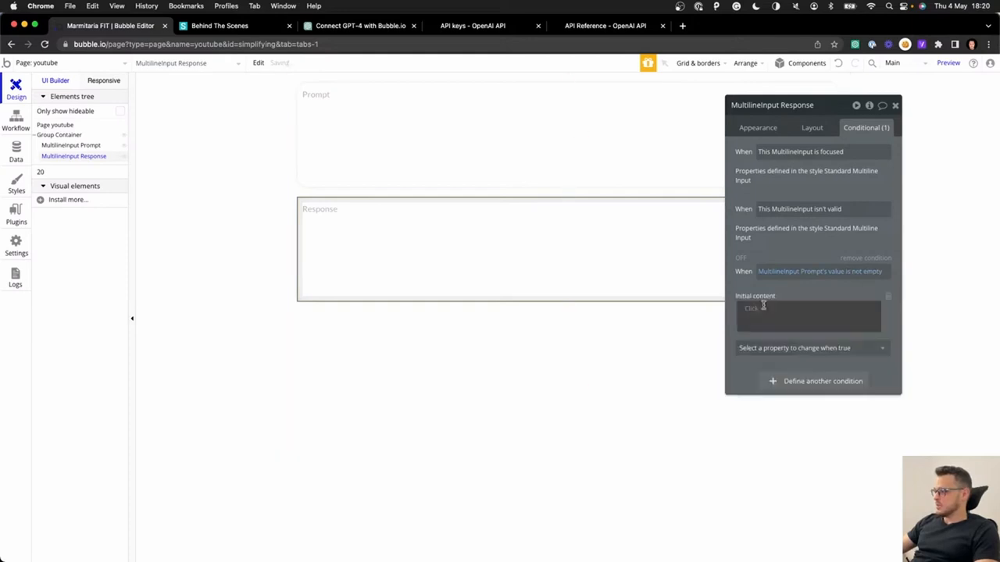
Set Response's Initial content to Get data from external API using the OpenAI - Completions call.
left_click(809, 315)
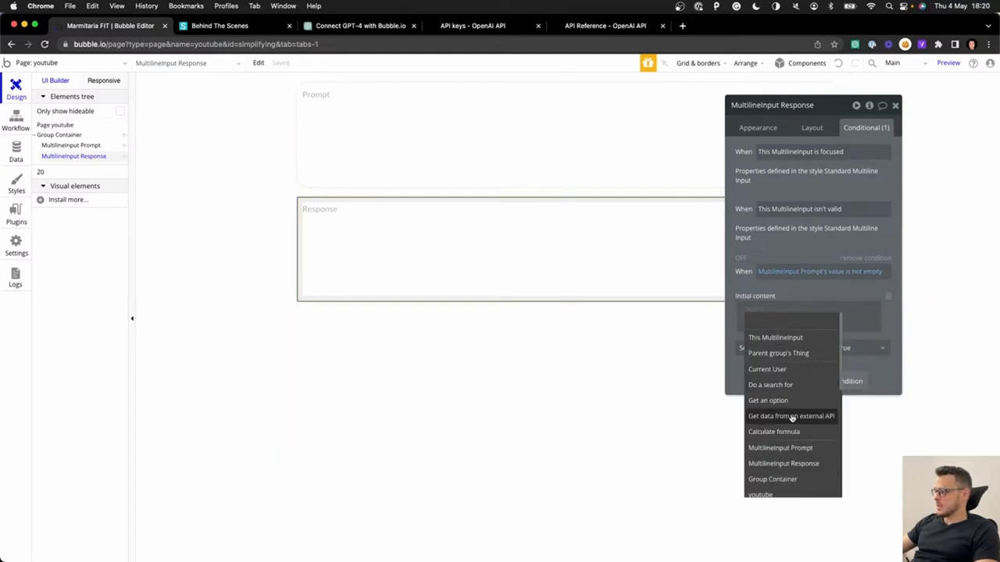
left_click(791, 416)
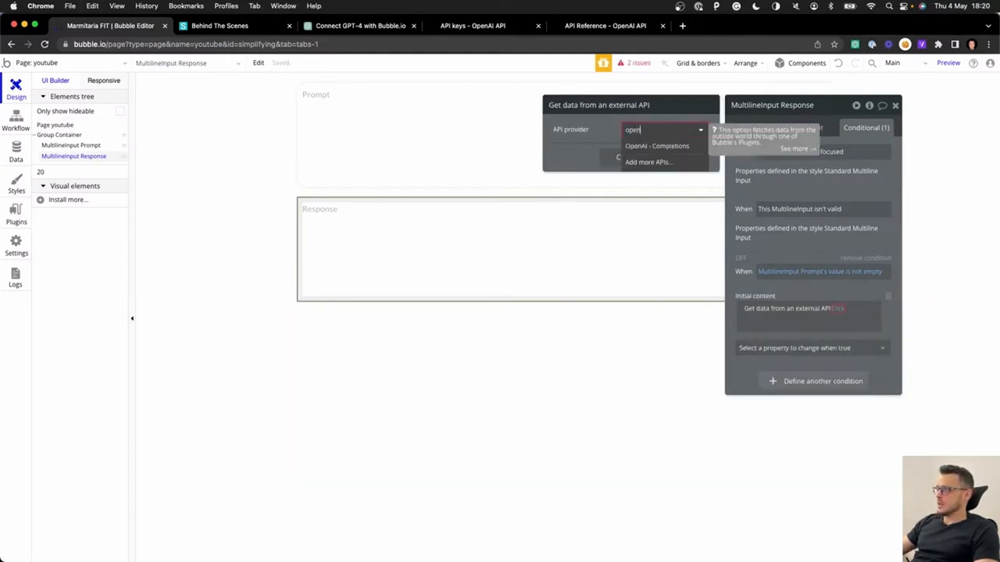
left_click(656, 147)
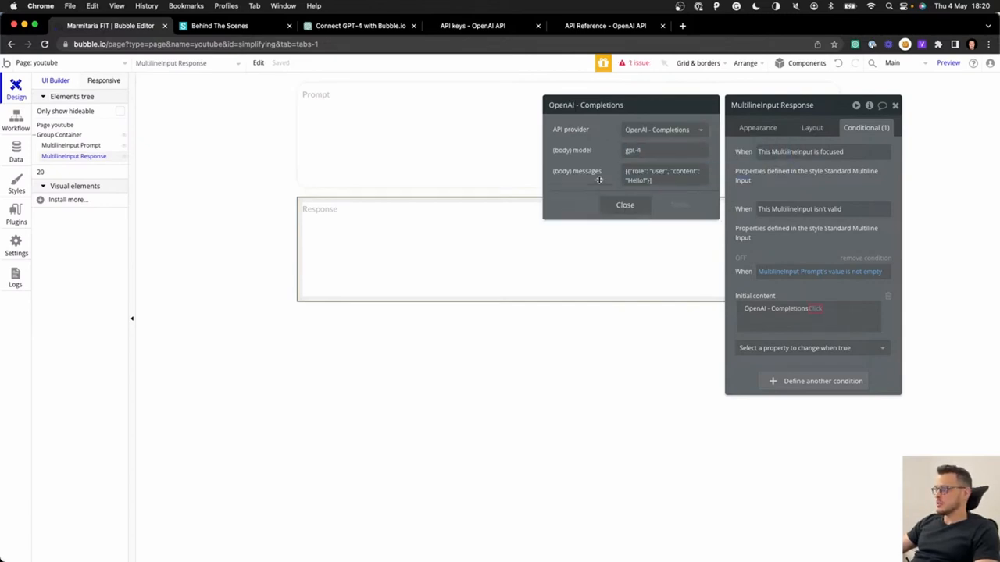
left_click(664, 170)
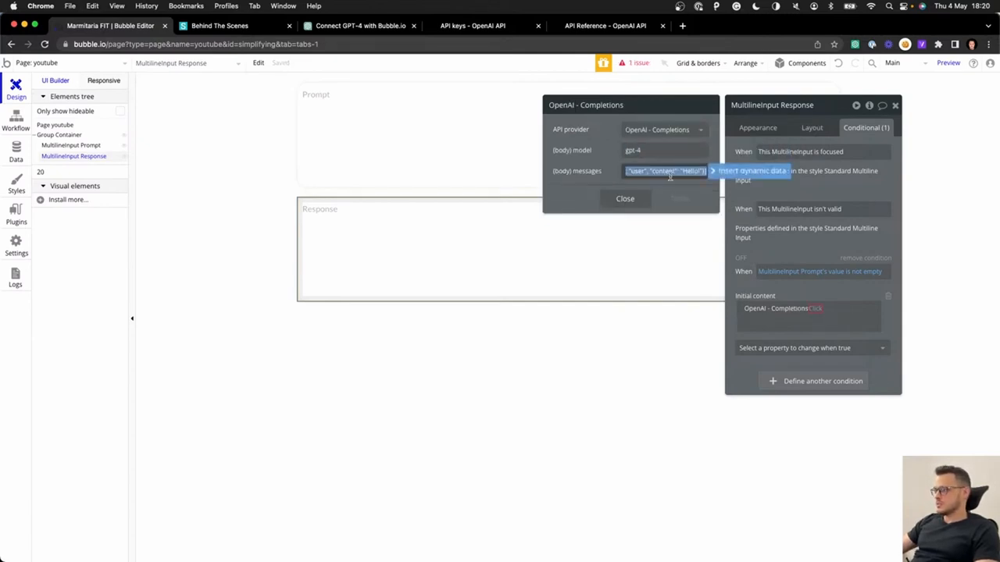
left_click(15, 184)
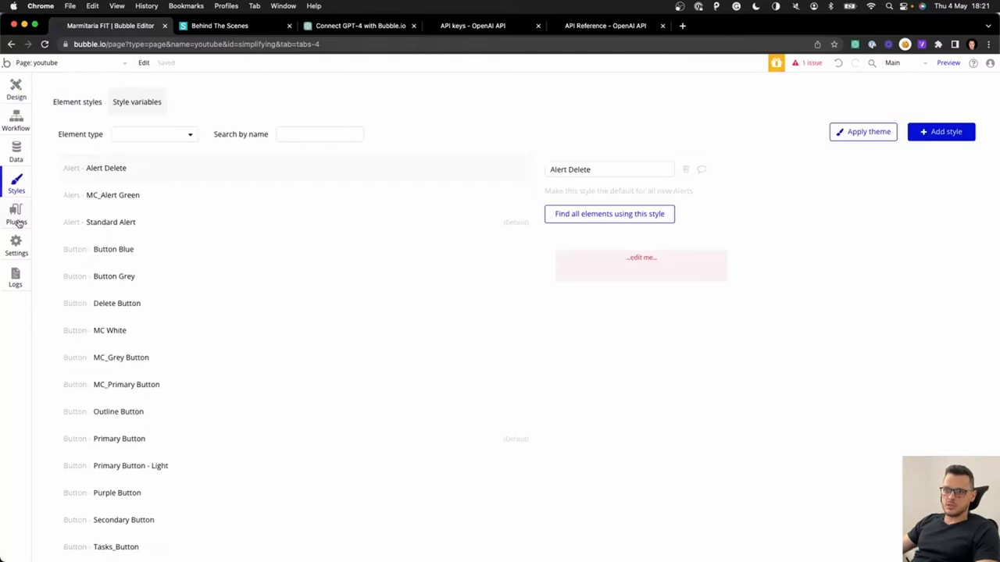
Replace the body's content with a dynamic <message> parameter whose test value is 'This is a test!'.
left_click(16, 212)
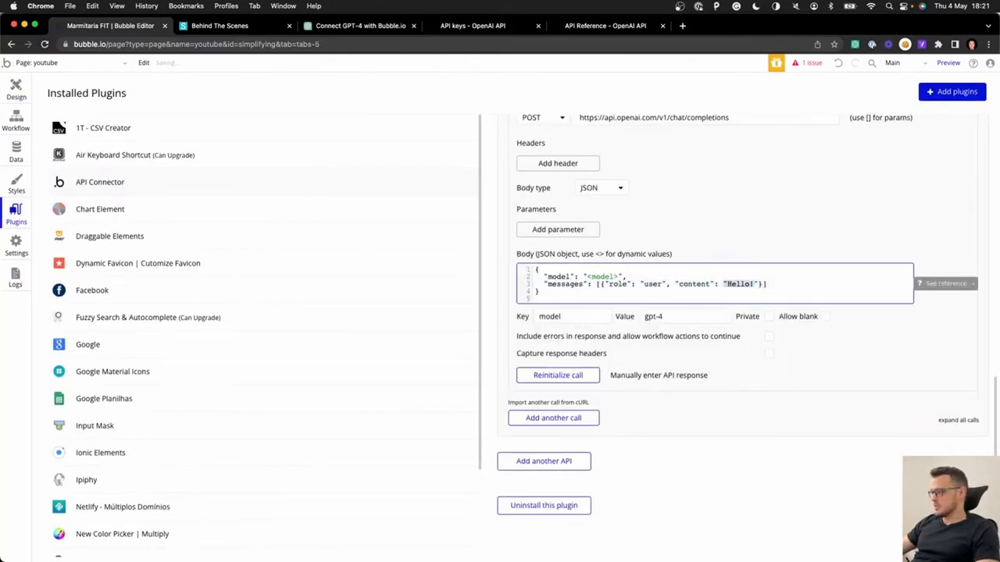
type("<messages>")
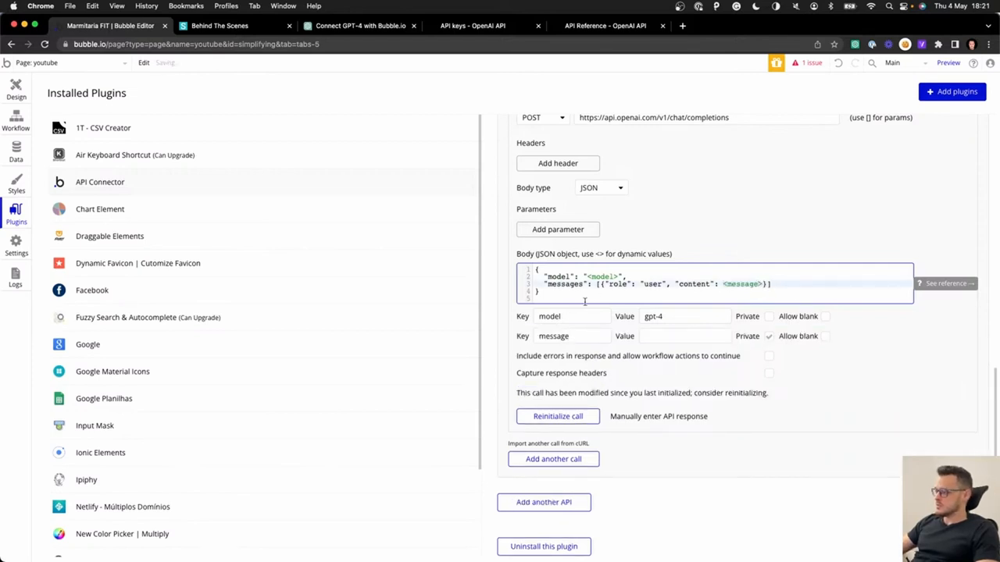
type("This is a test!")
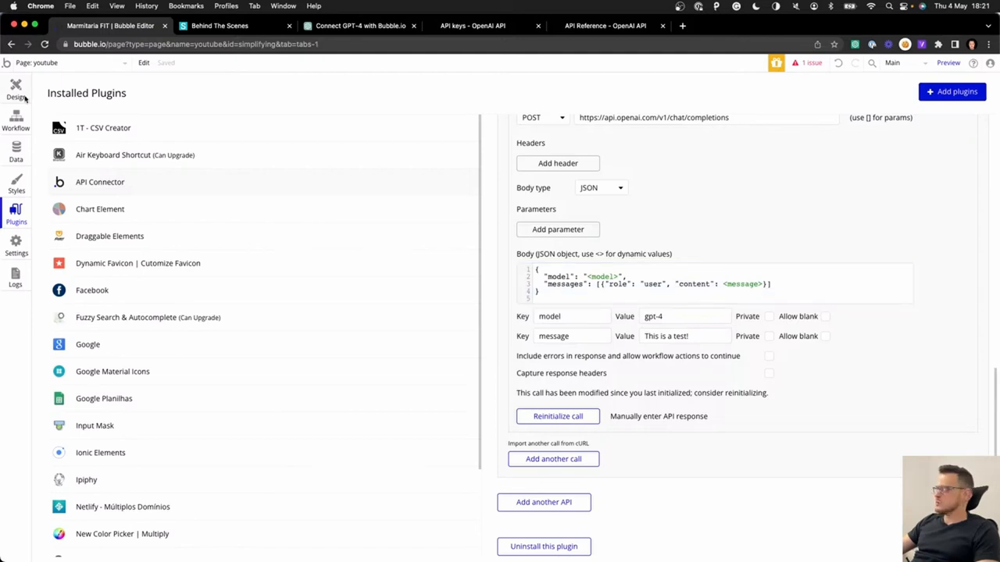
Set the call's (body) message to MultilineInput Prompt's value.
left_click(16, 90)
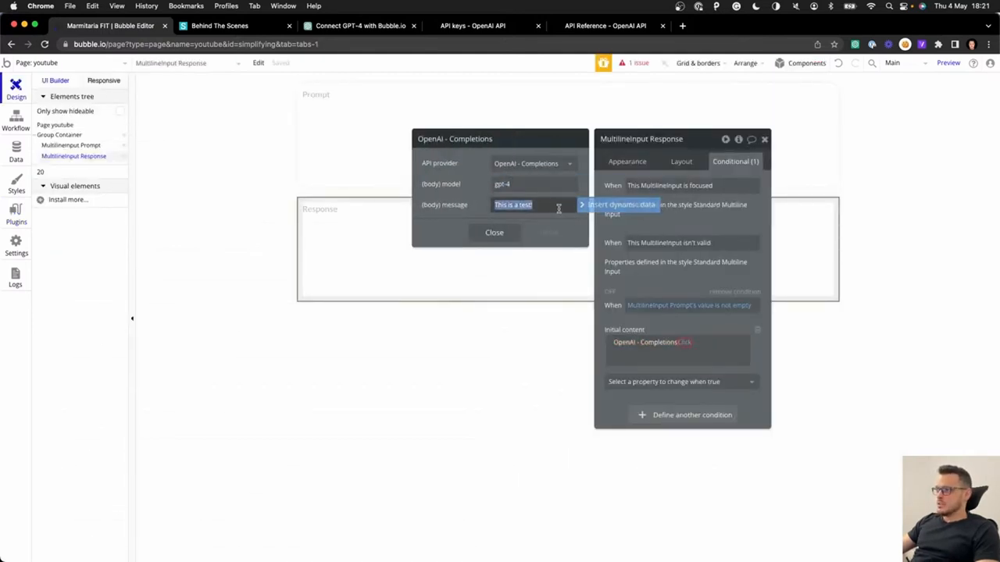
type("prom")
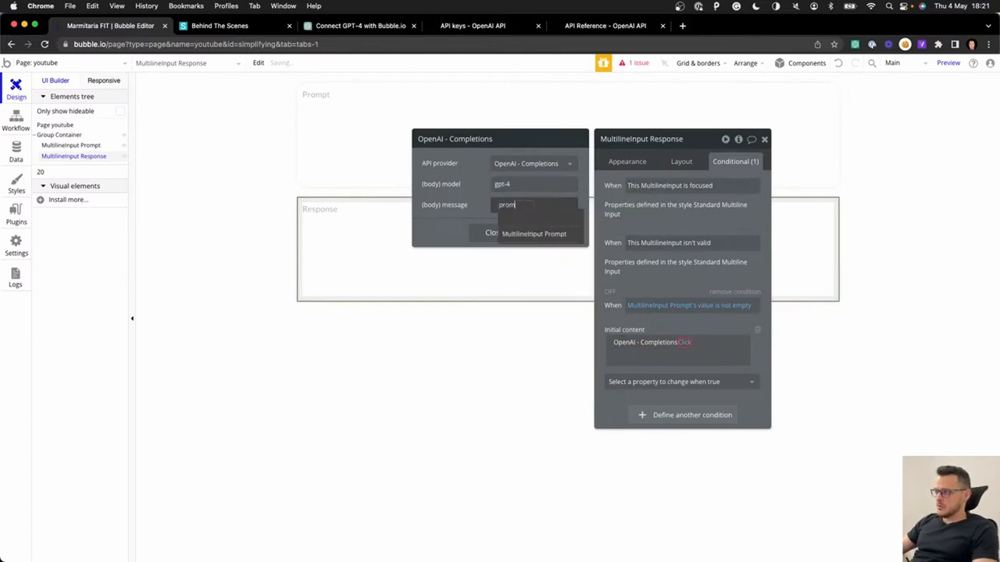
left_click(534, 234)
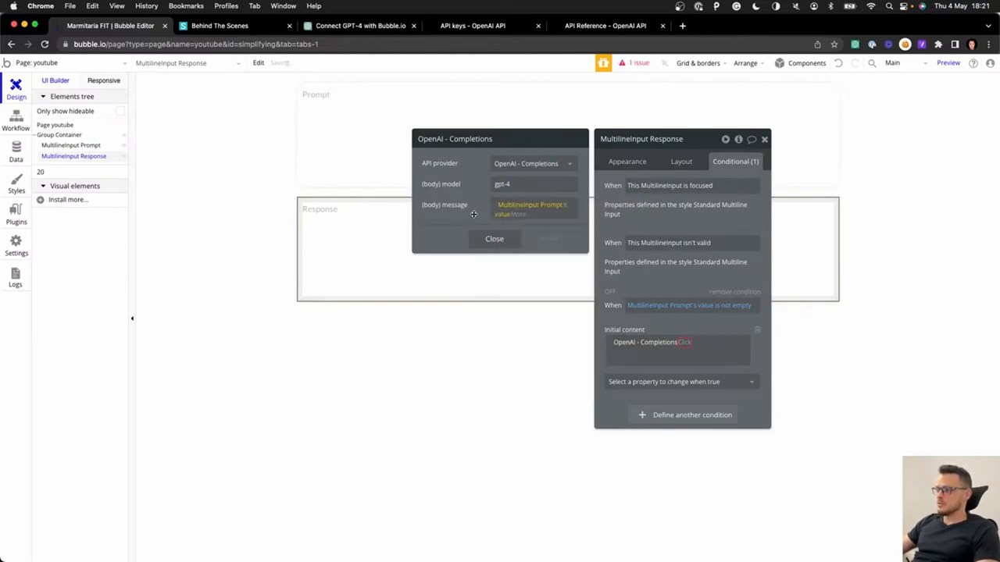
left_click(685, 342)
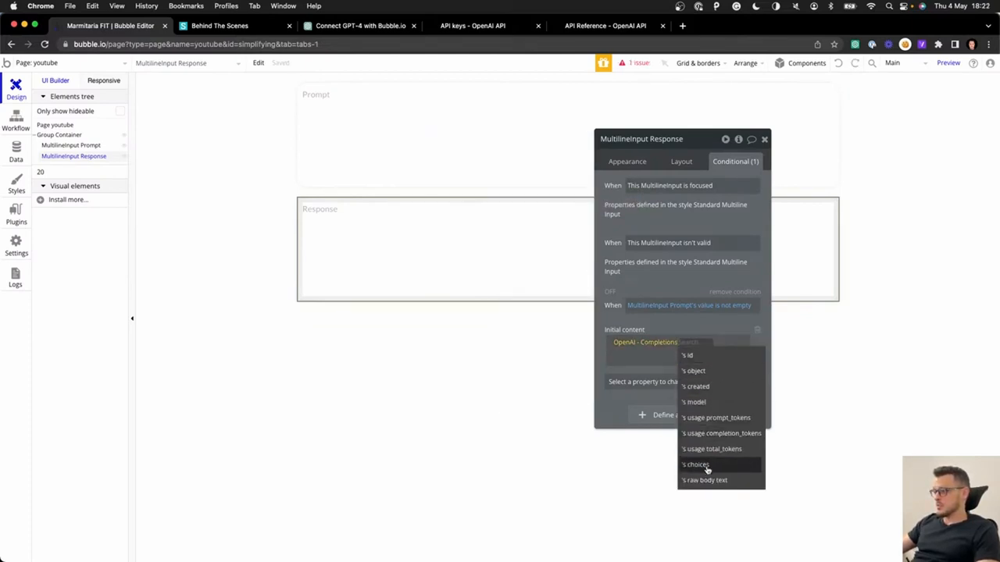
Append :choices:first item's message content so Response shows the reply text.
left_click(695, 464)
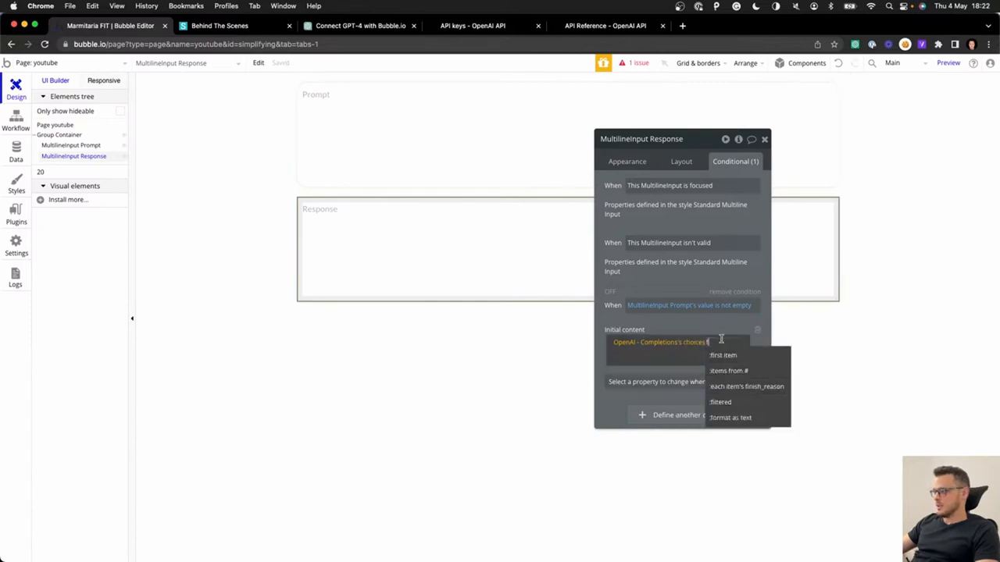
left_click(722, 355)
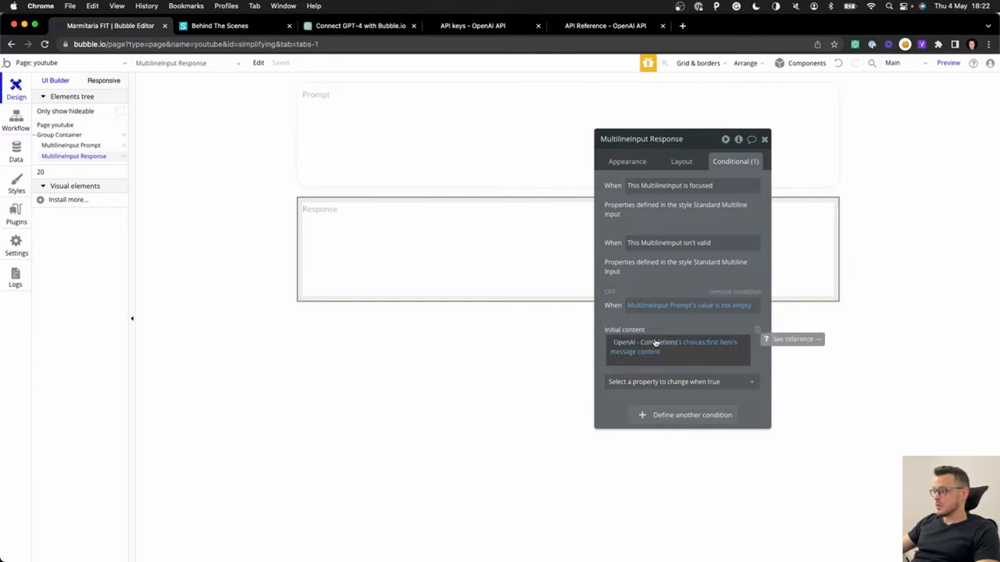
left_click(16, 210)
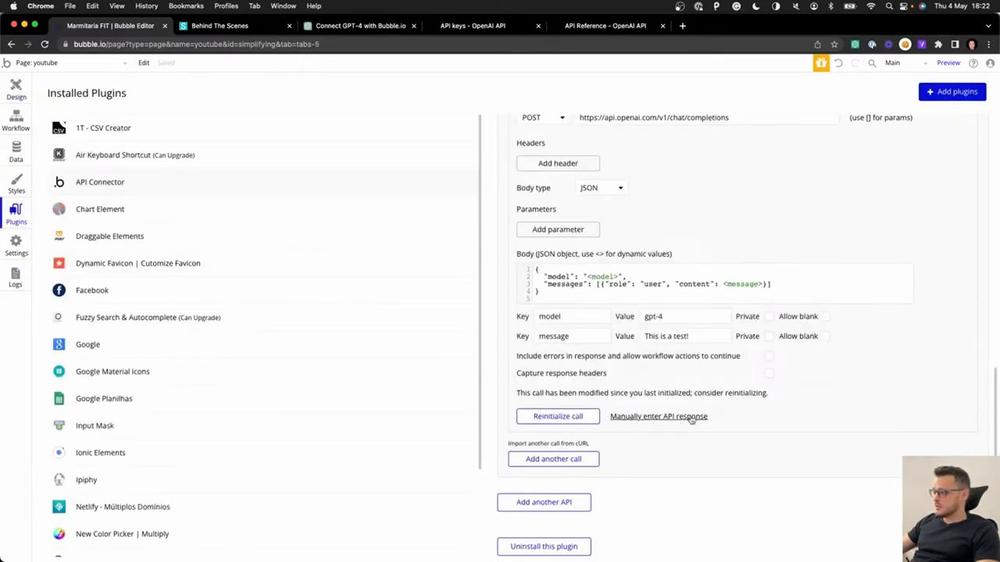
Manually enter a sample GPT-4 chat-completion JSON reply for the call and save it.
left_click(658, 416)
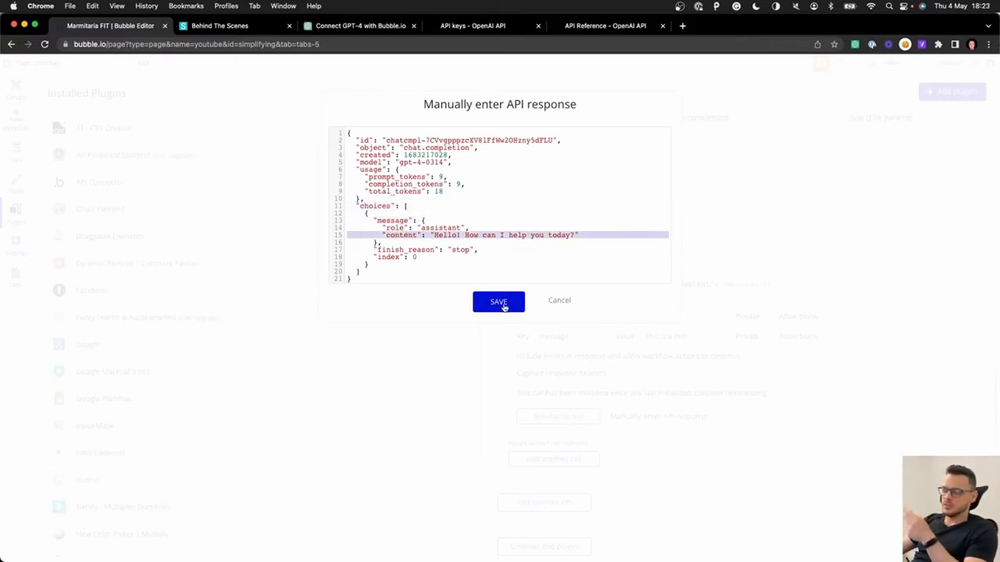
left_click(498, 301)
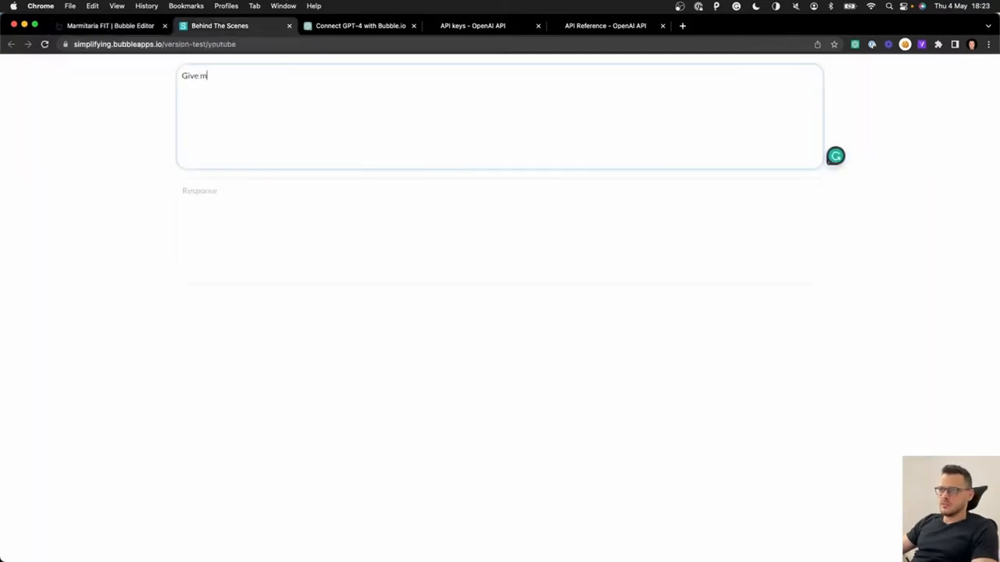
Enter a prompt asking for a video idea on becoming a full-time Bubble.io freelancer on platforms like UpWork.
type("e an idea of a video for Youtube about")
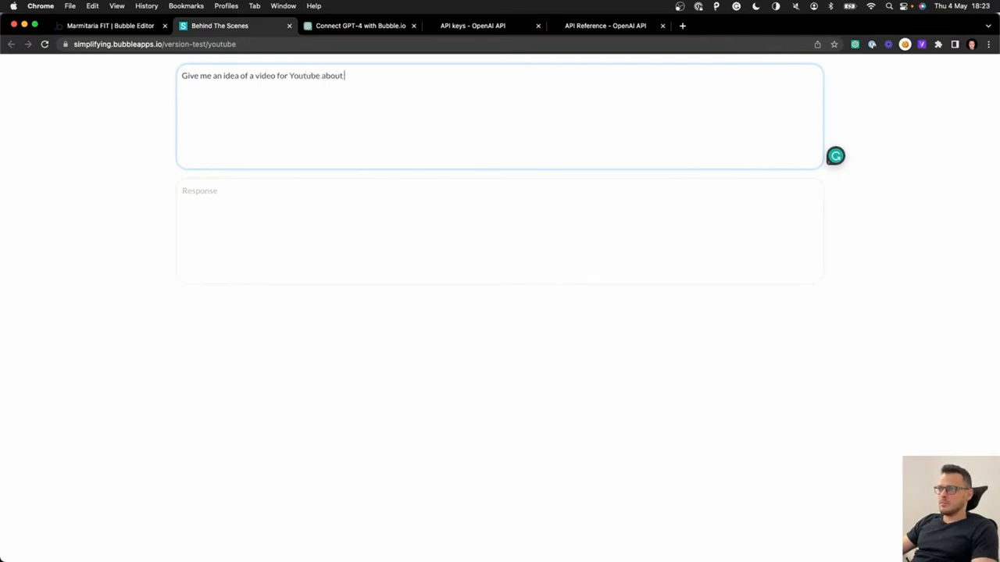
type("how to beBubble.io")
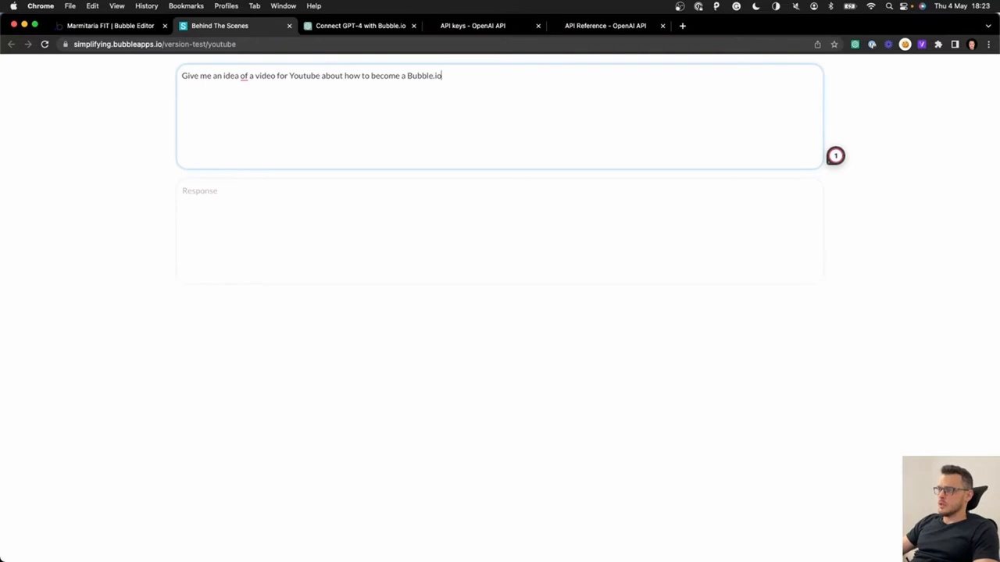
type("full-time fre")
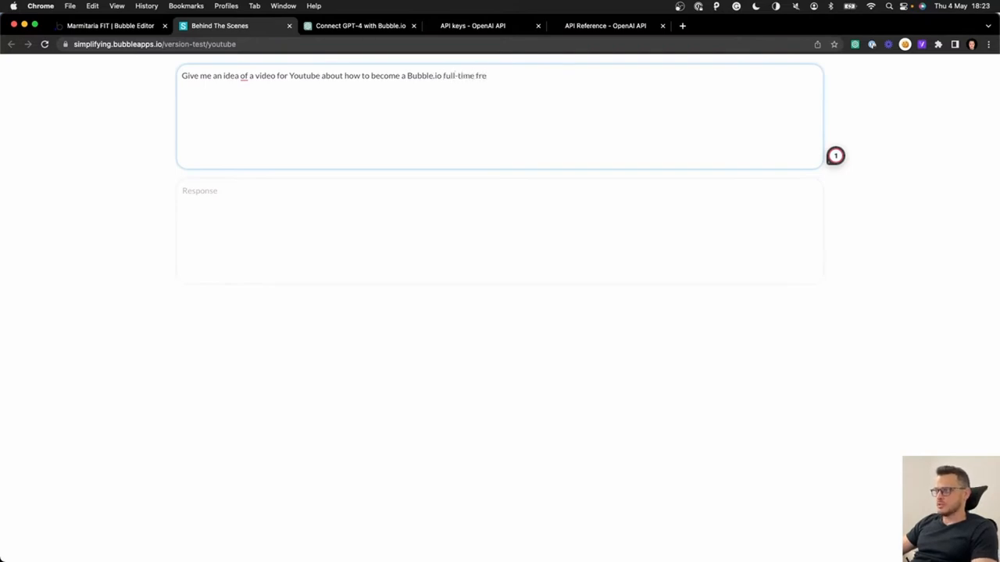
type("elancer, working on platforms")
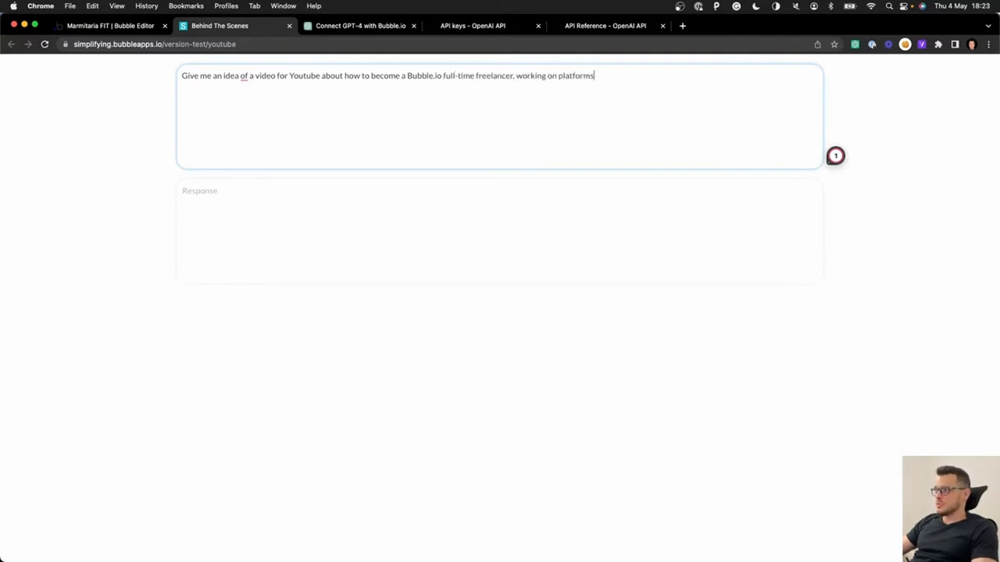
type("like UpWork.")
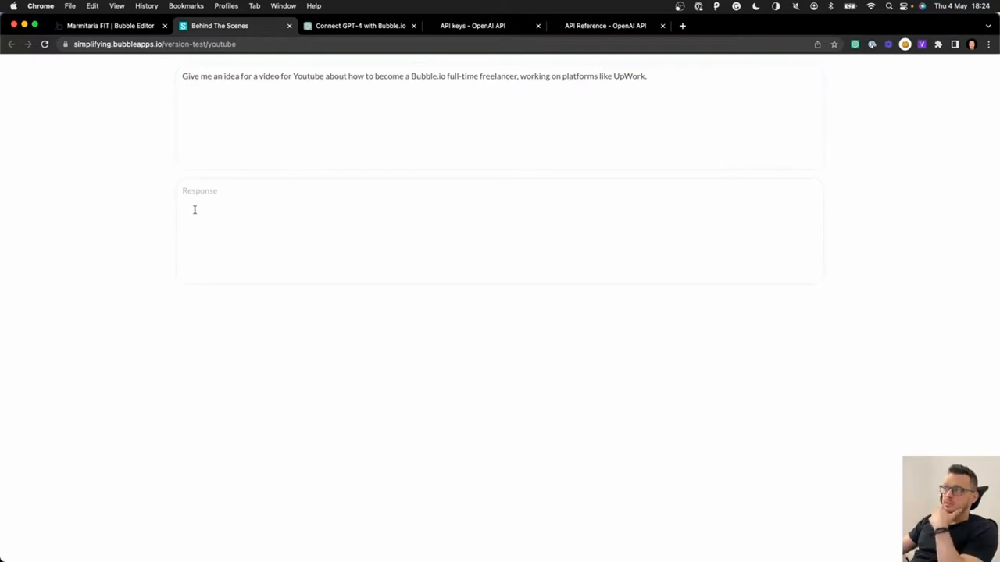
mouse_move(297, 194)
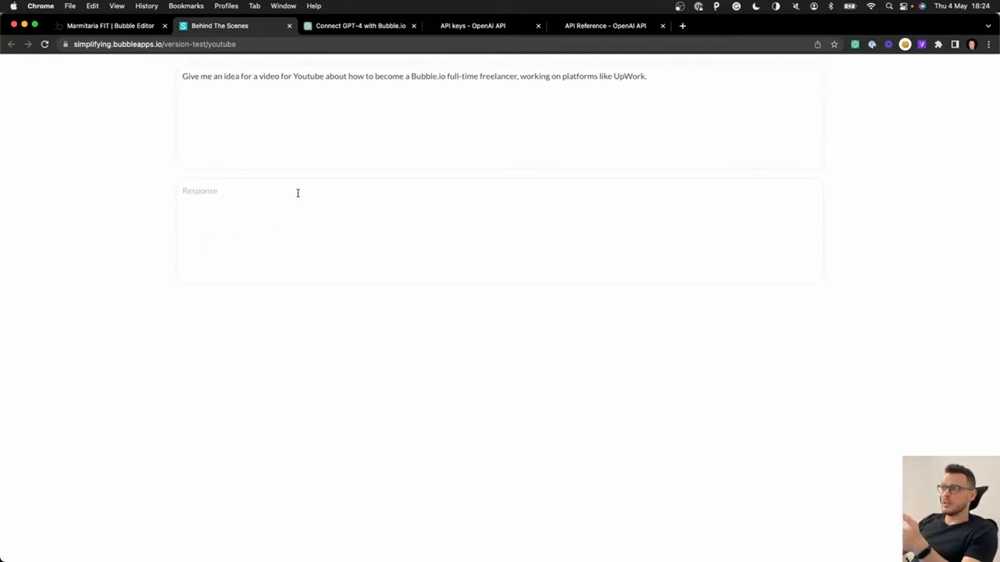
mouse_move(175, 212)
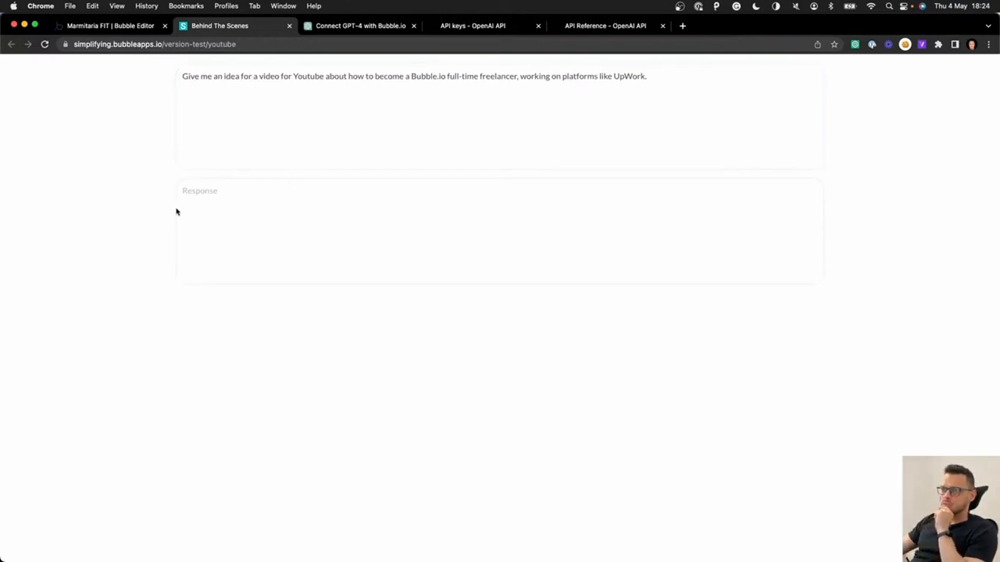
left_click(109, 25)
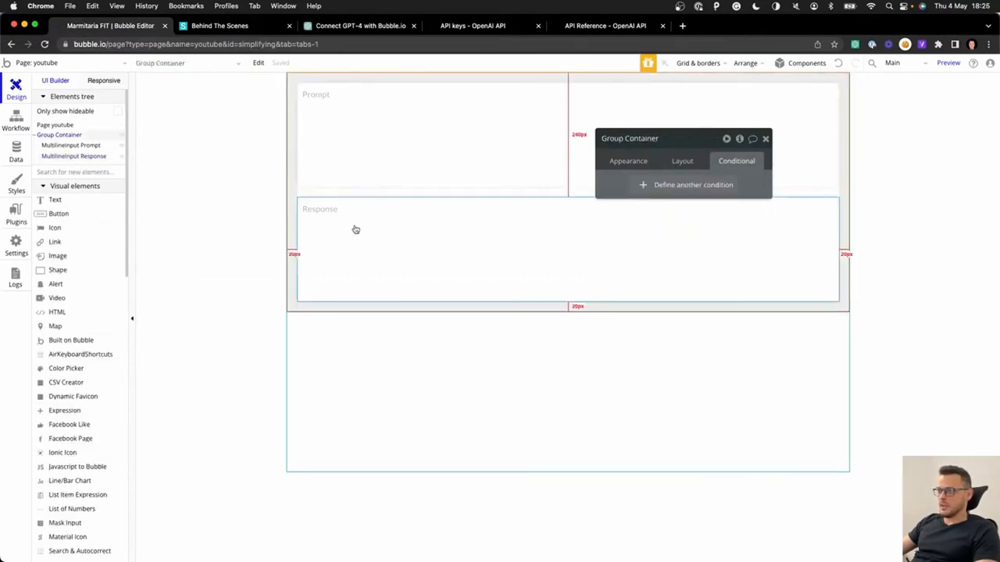
Add a yes/no custom state named processing to the youtube page.
left_click(54, 125)
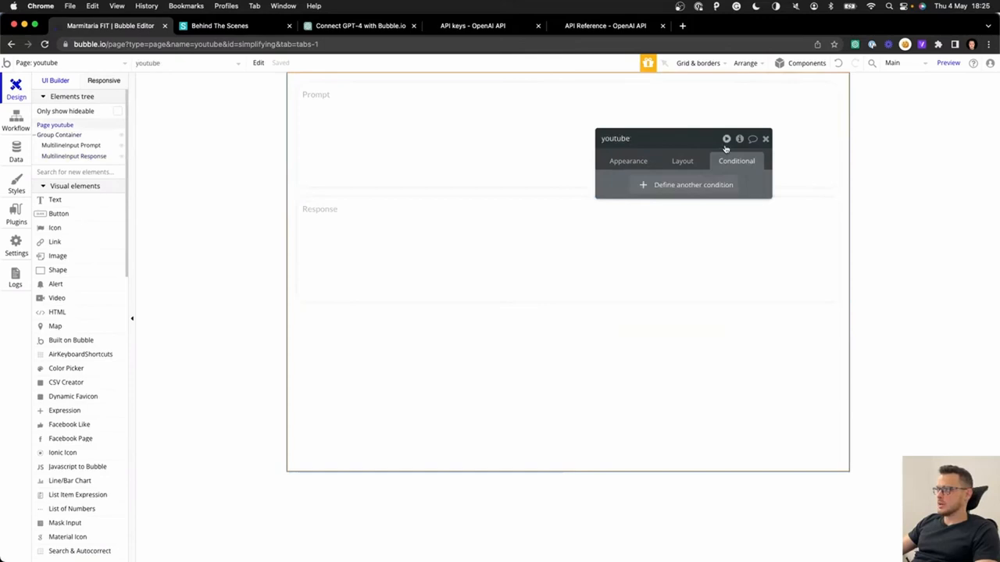
left_click(725, 138)
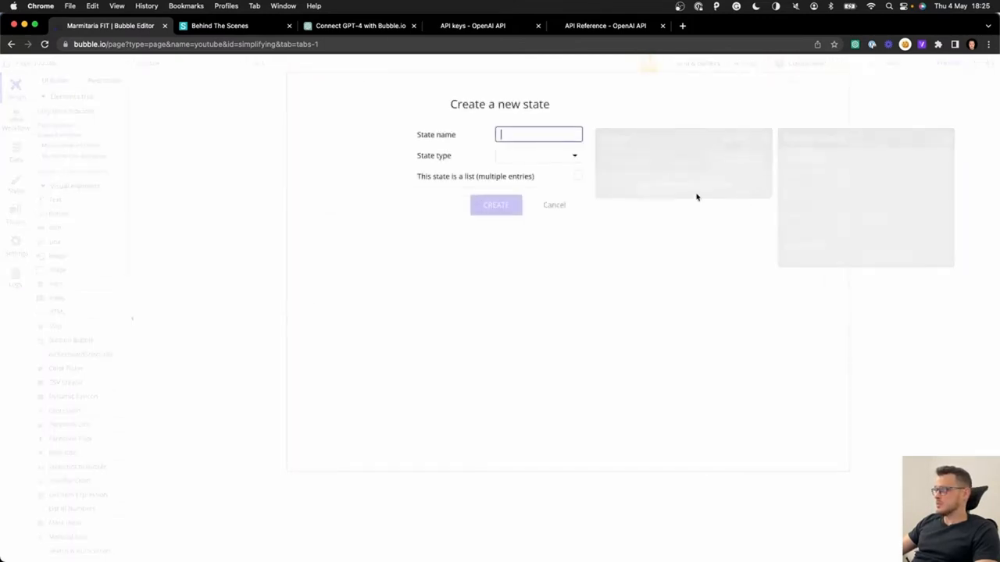
left_click(553, 205)
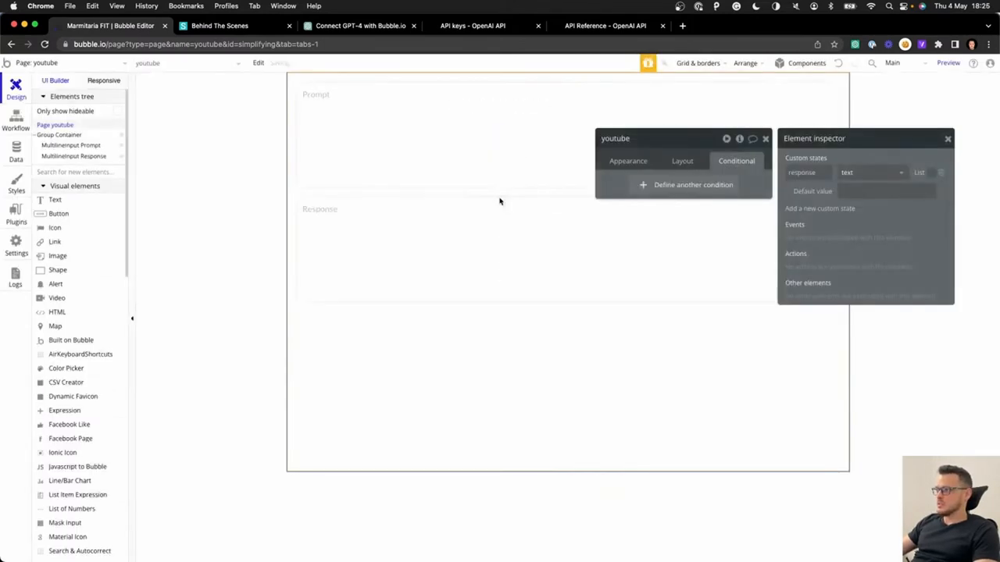
mouse_move(816, 209)
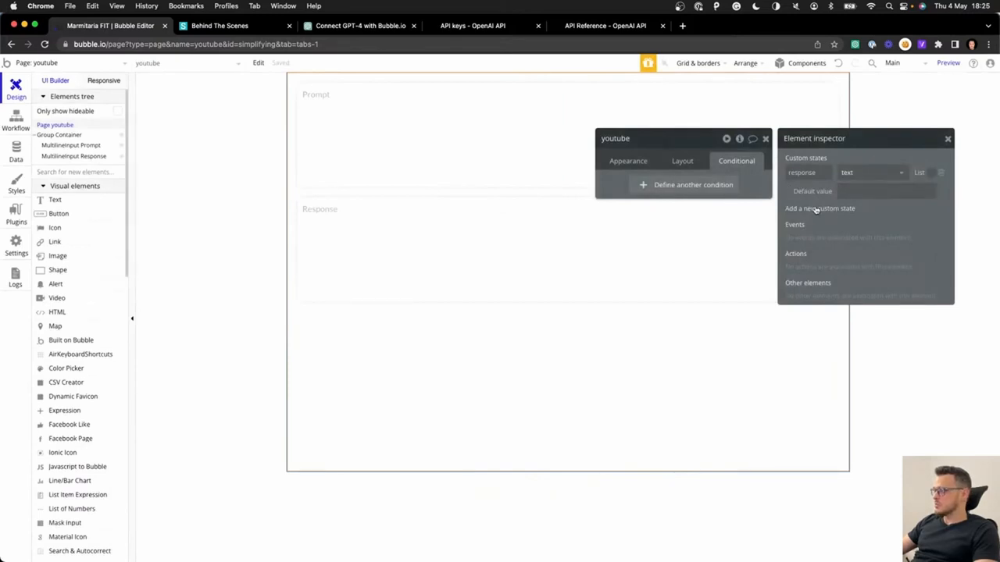
left_click(818, 210)
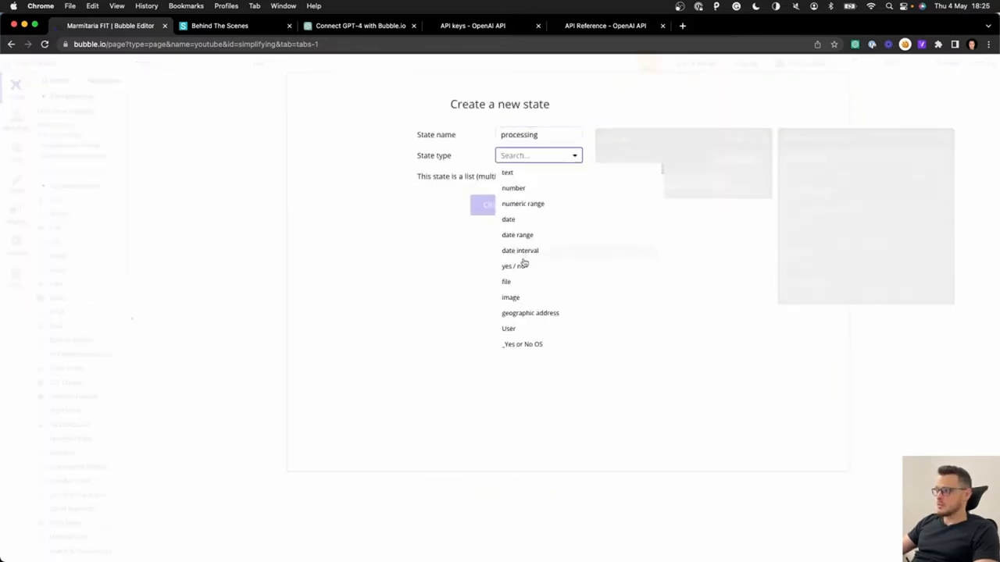
left_click(514, 266)
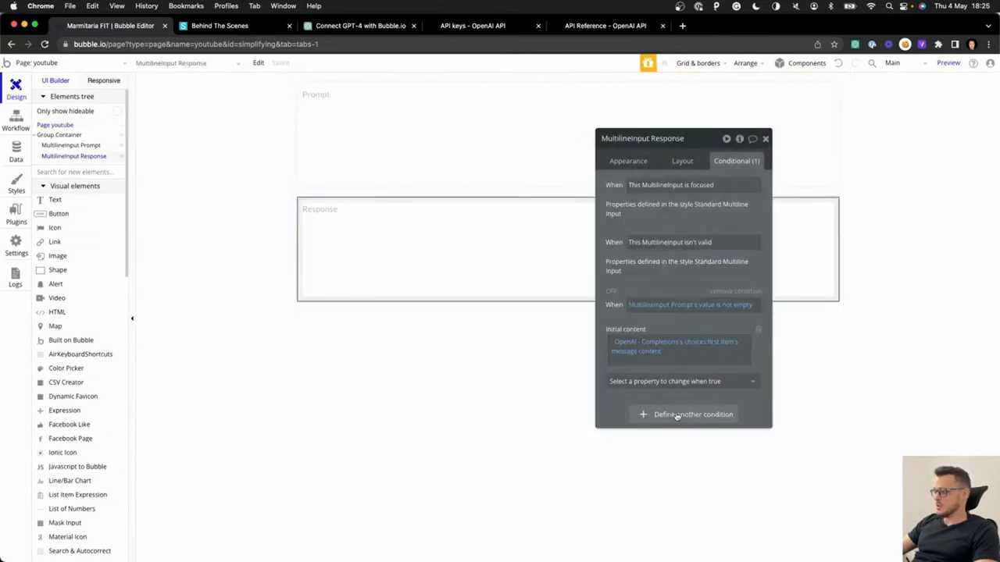
Add a Response condition: when youtube's processing is yes, Initial content shows Processing...
left_click(693, 414)
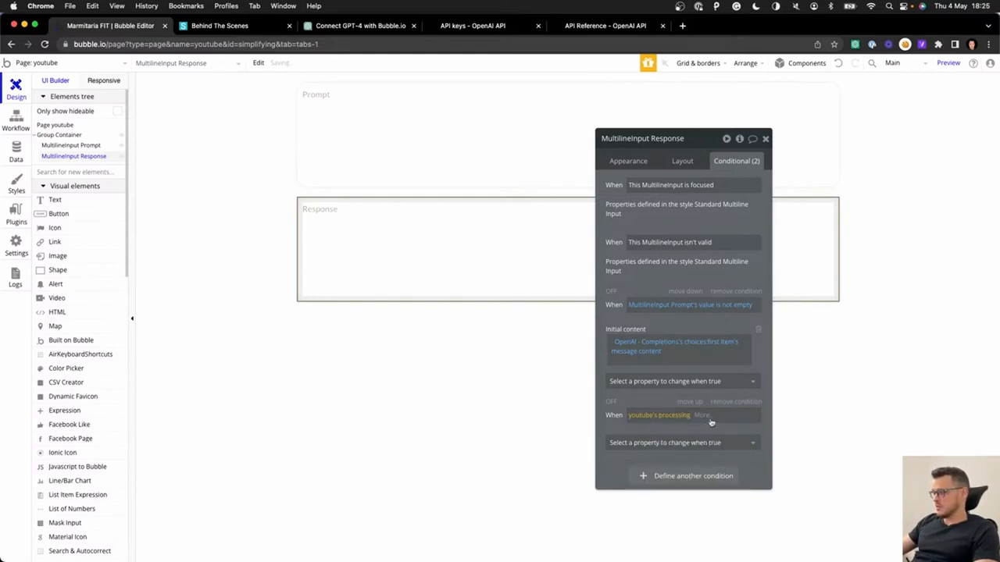
left_click(681, 443)
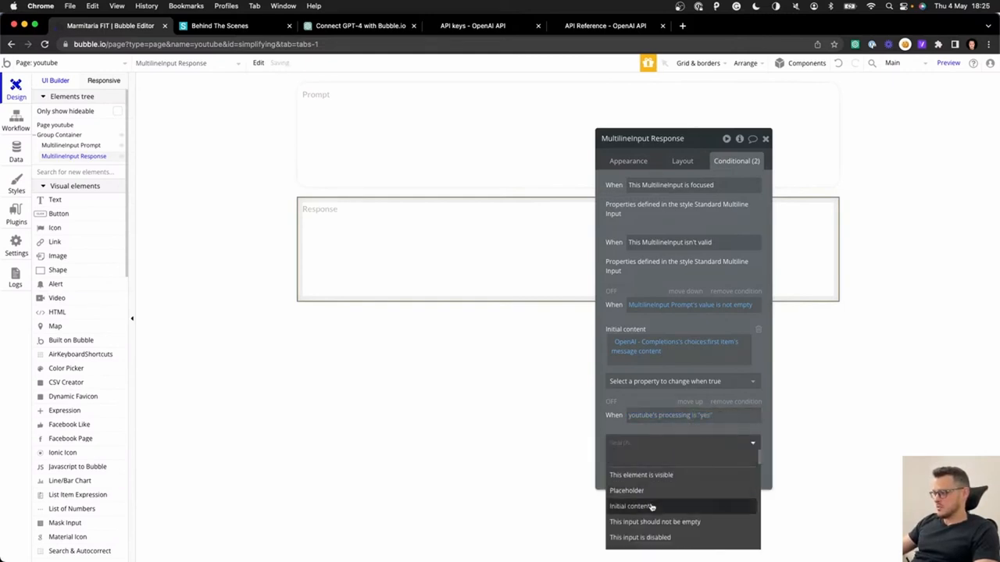
left_click(631, 506)
type("Processing...")
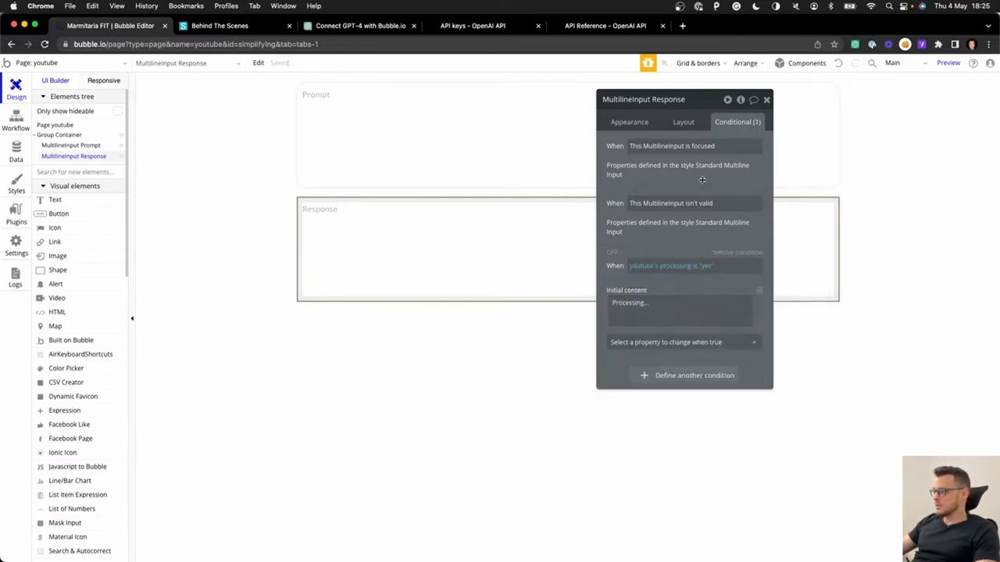
left_click(628, 122)
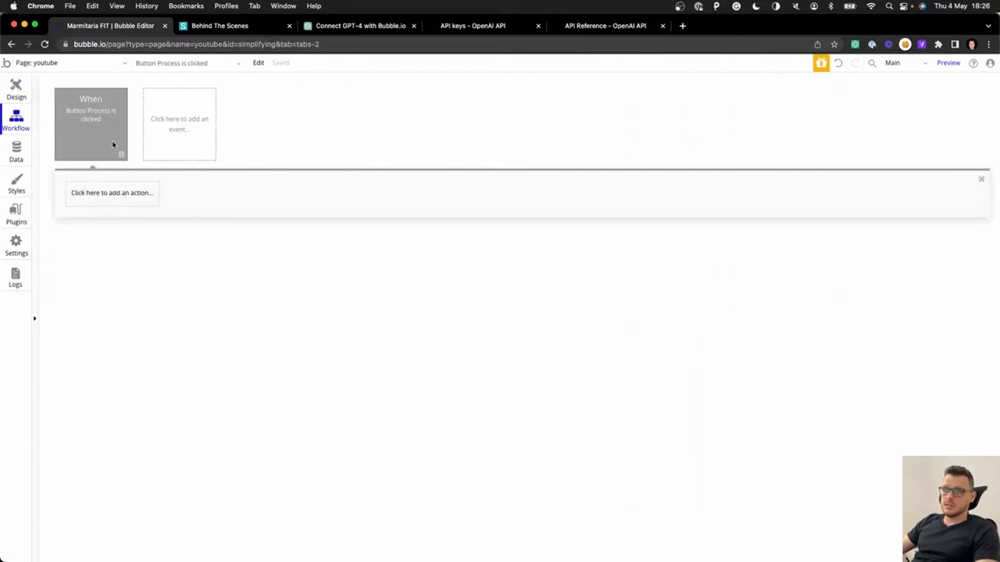
Add a Set state action making processing yes before the step that stores the response.
left_click(113, 194)
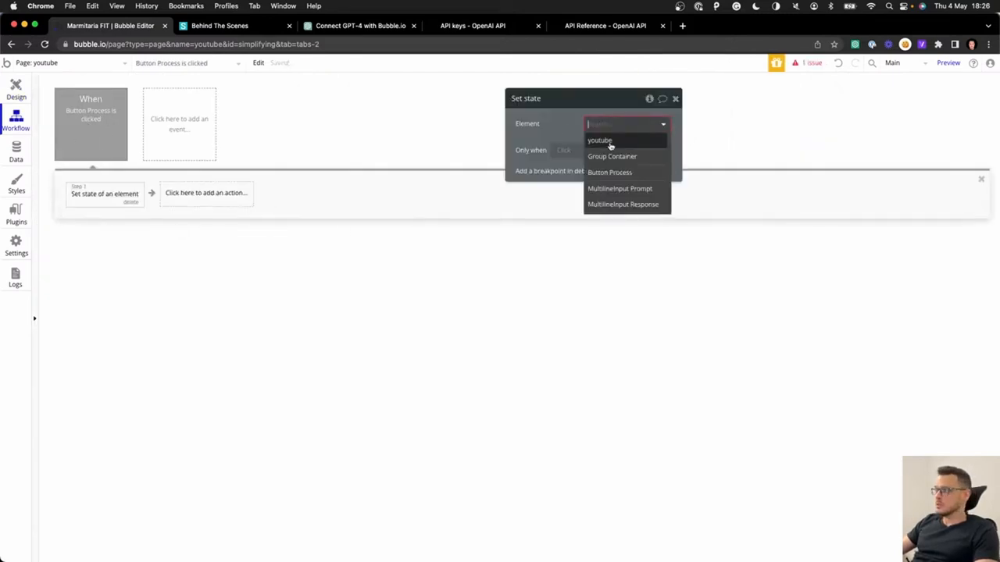
left_click(599, 141)
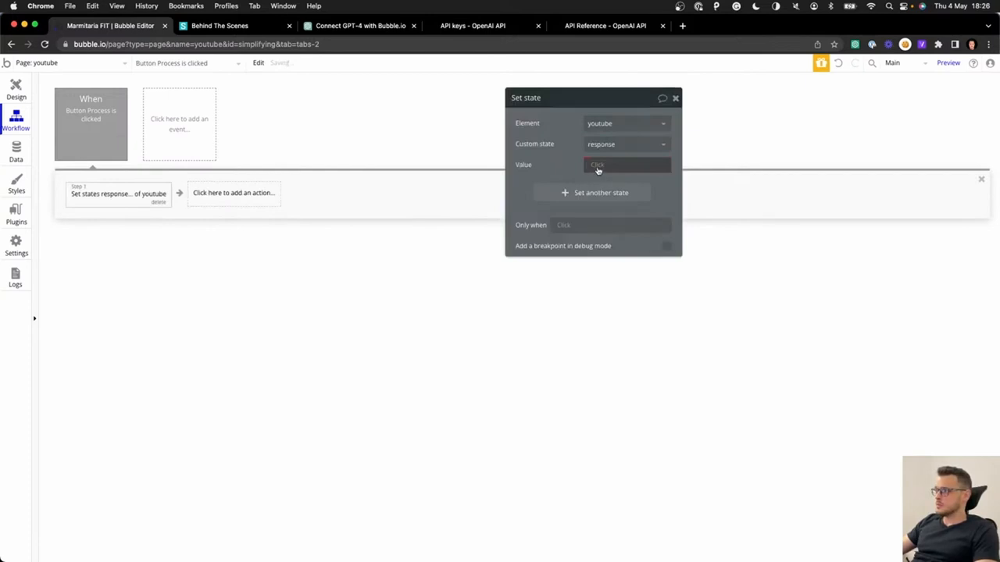
left_click(628, 165)
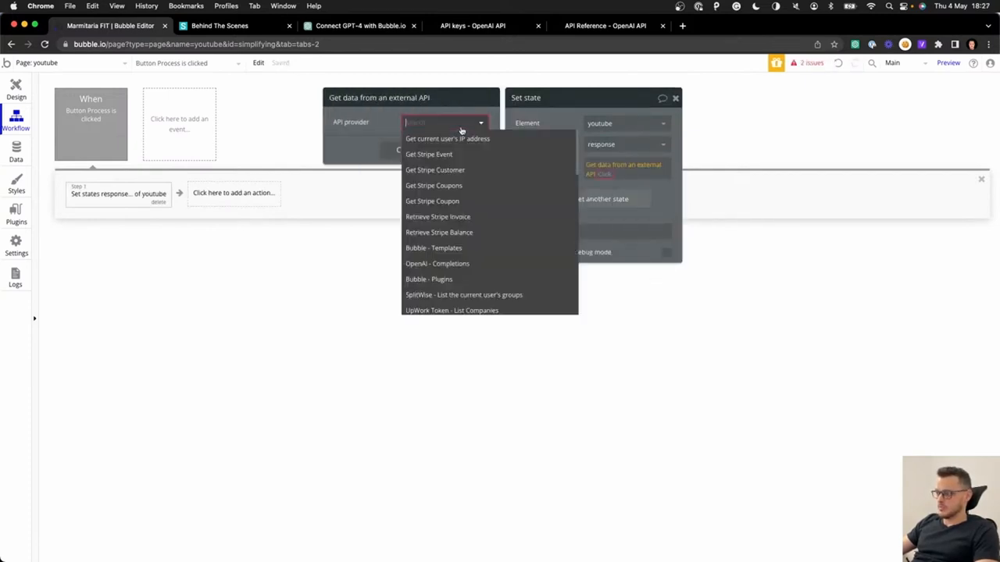
left_click(437, 262)
type("multi")
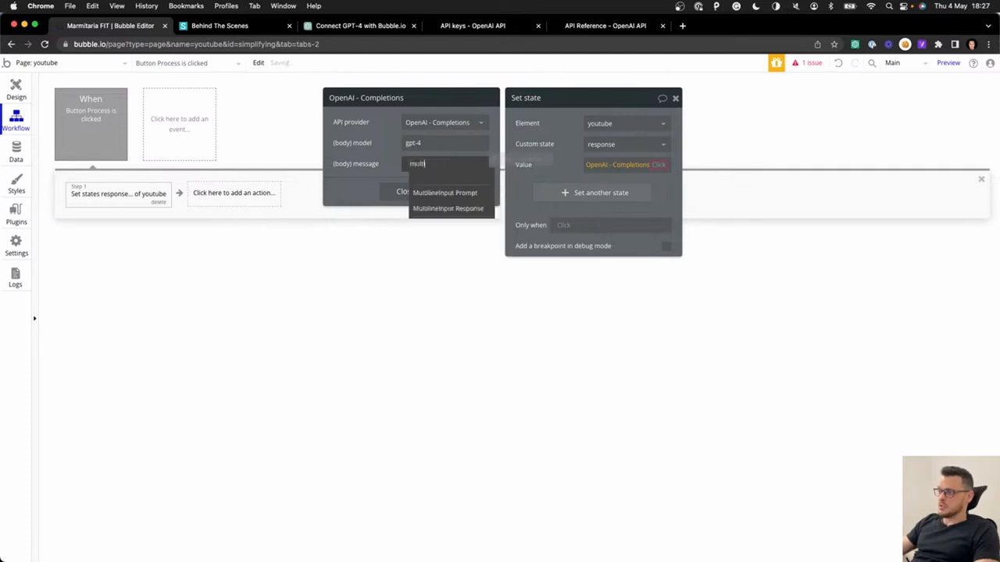
left_click(445, 194)
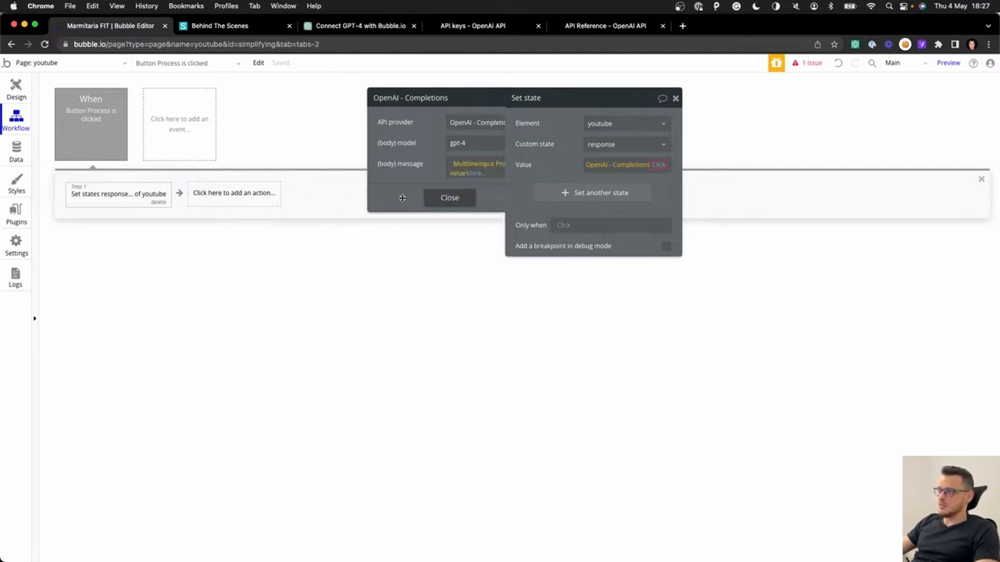
left_click(450, 197)
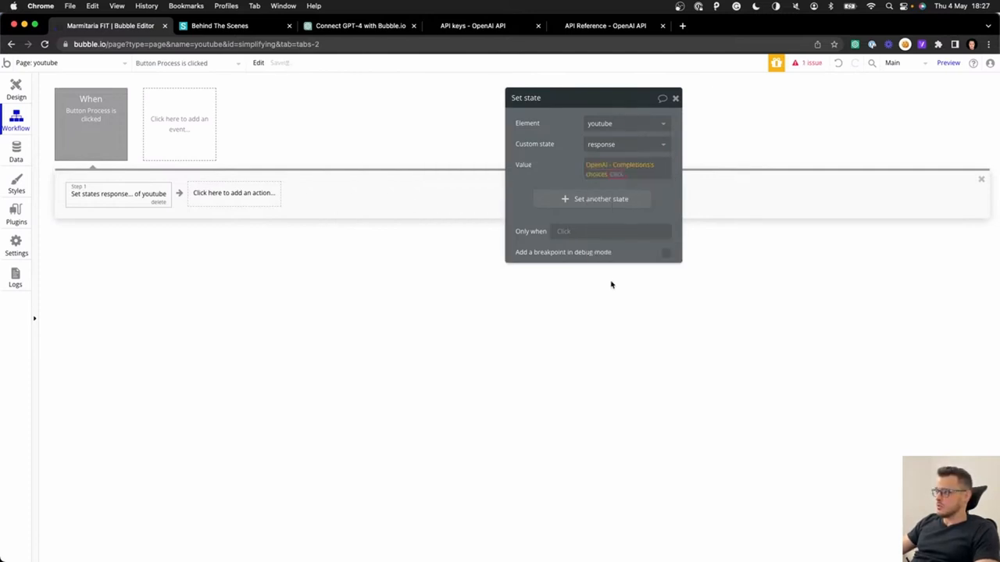
Add another Set state of processing action after the response step.
left_click(619, 168)
type("state")
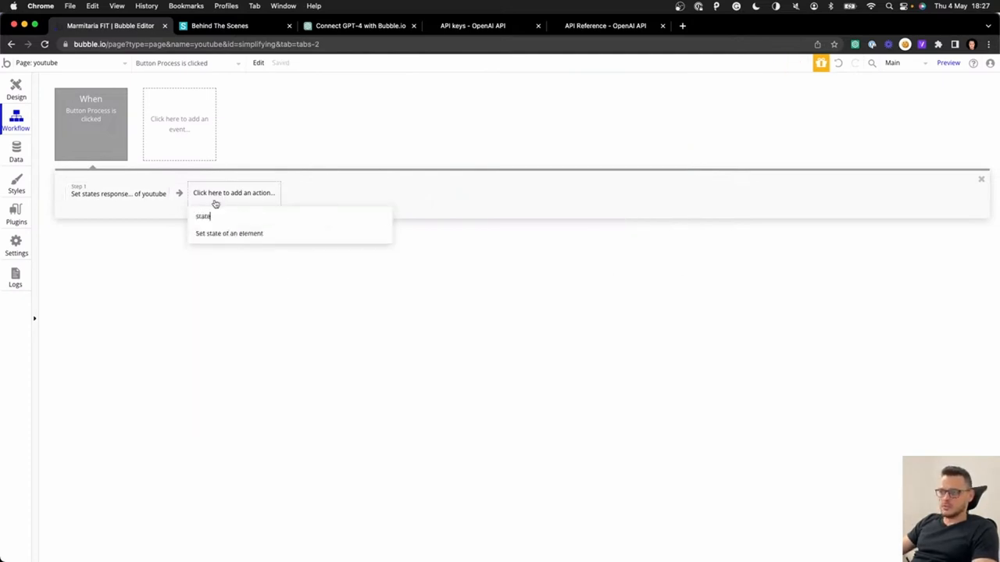
left_click(228, 233)
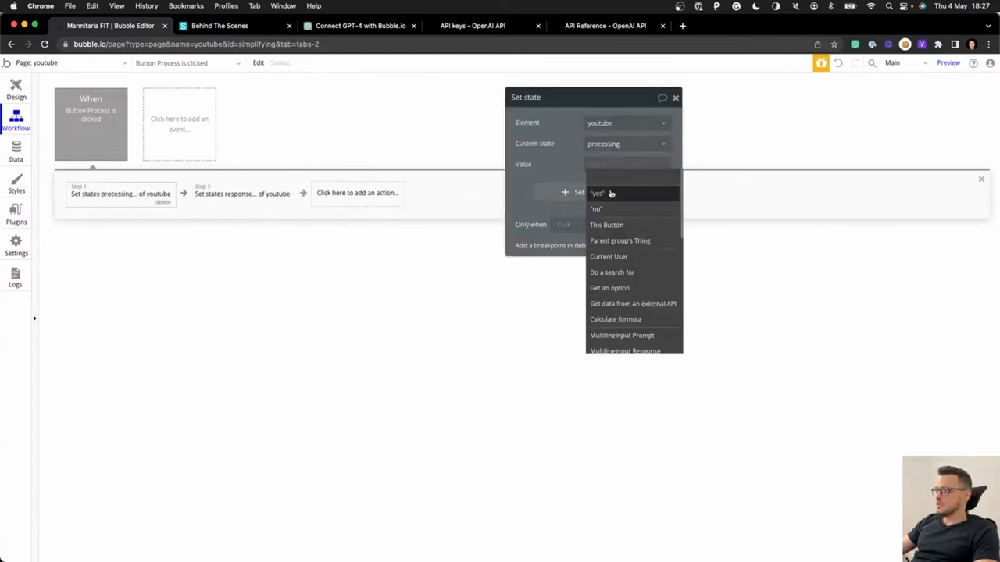
left_click(597, 194)
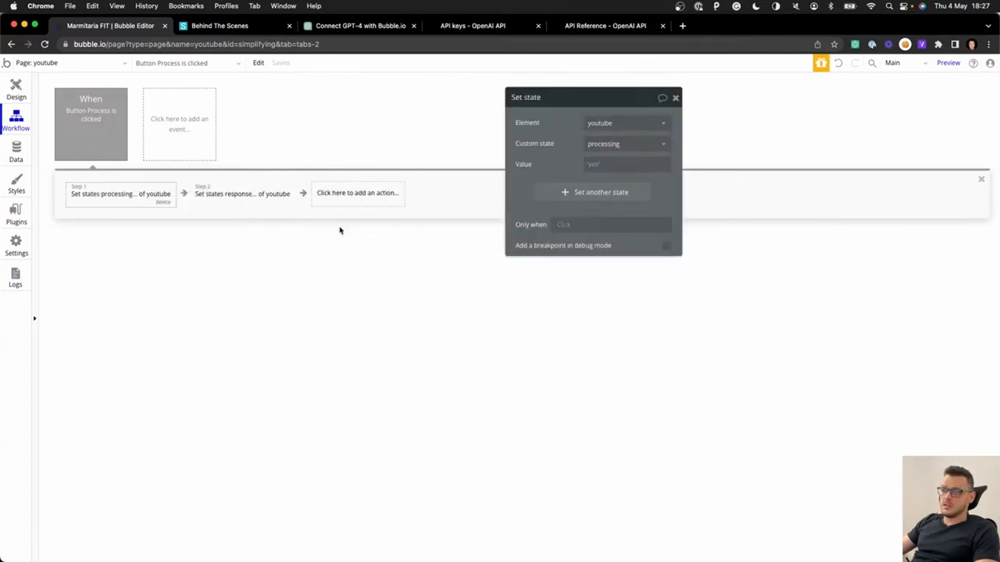
left_click(625, 144)
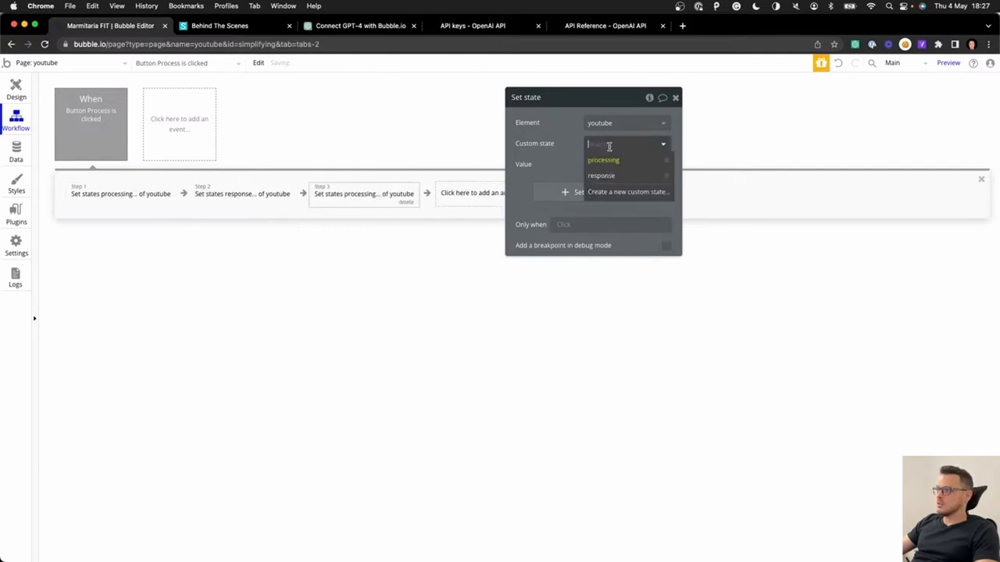
left_click(947, 62)
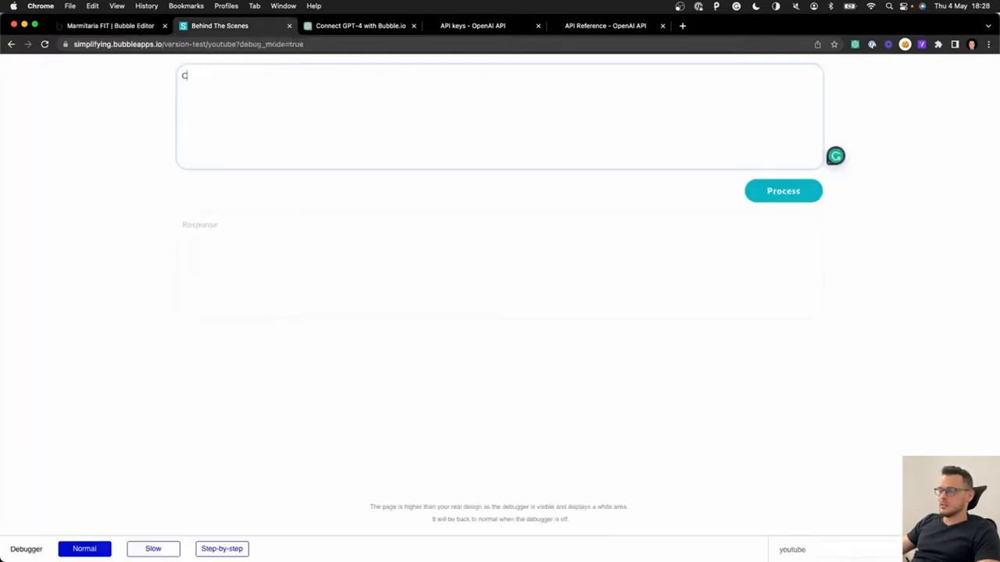
Send a UpWork video-script prompt to GPT-4 and read the invalid-JSON error.
type("reate a youtube video script for a video explaining how to become a Bubble.io full-time developer in")
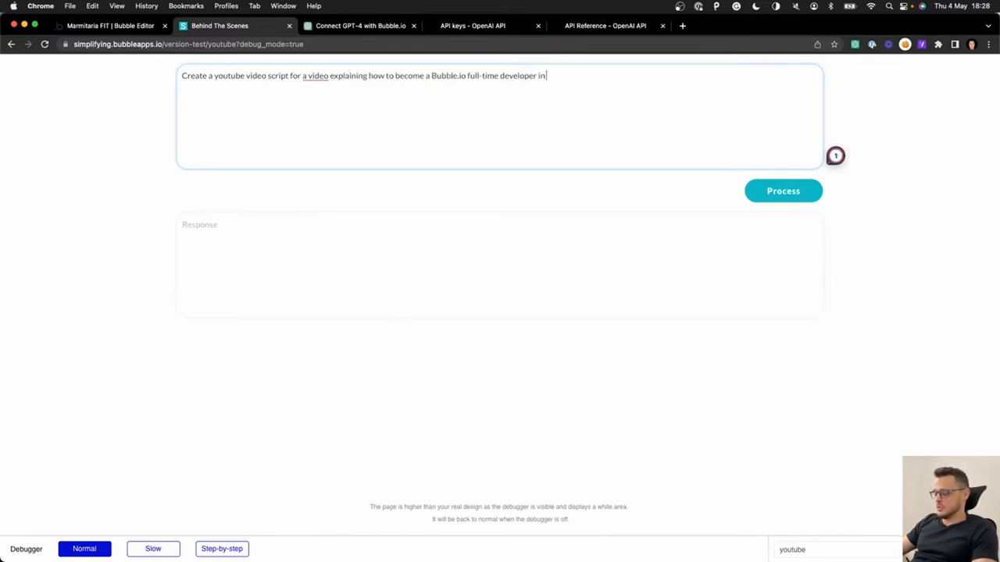
type("platforms like Upw")
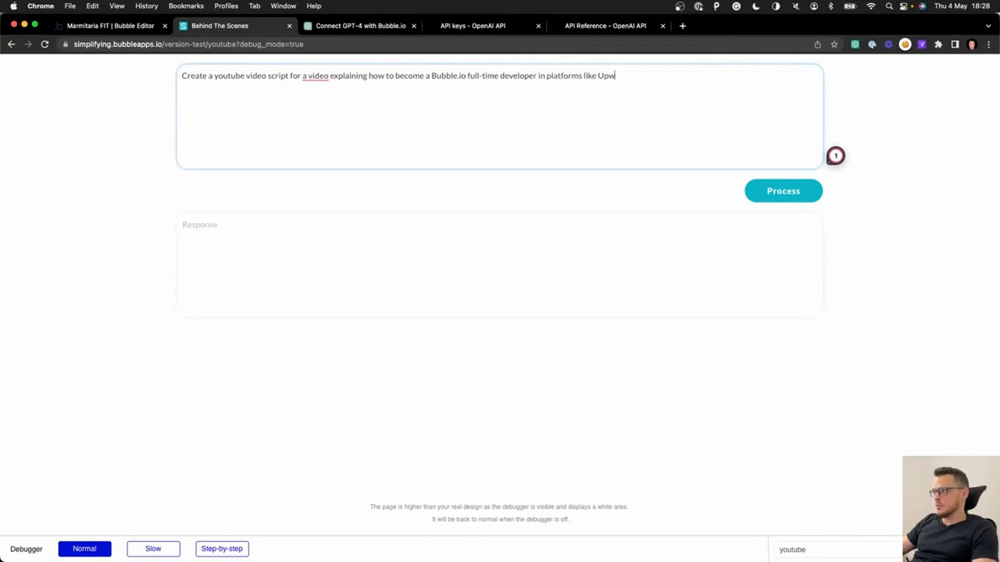
left_click(783, 191)
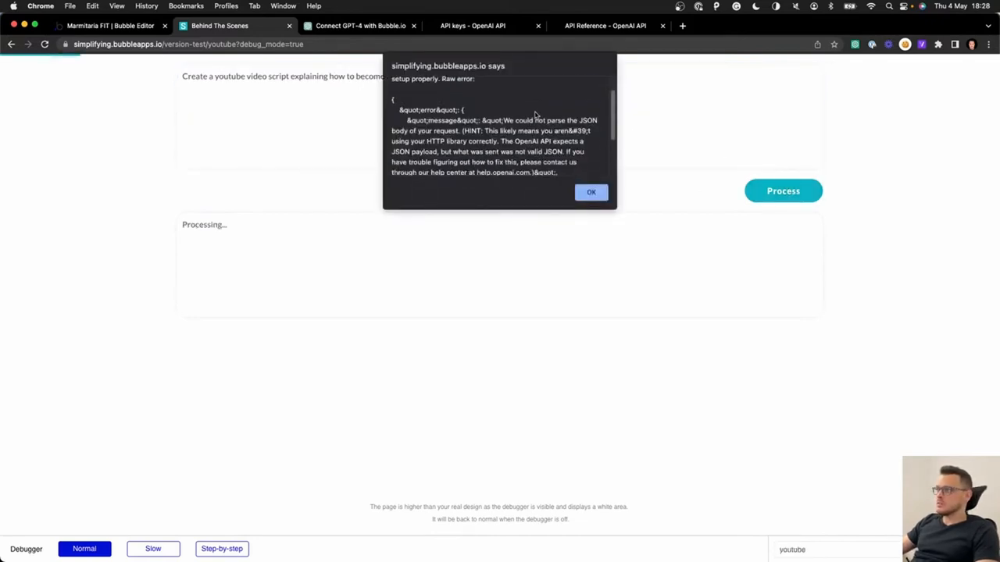
scroll("down", 3)
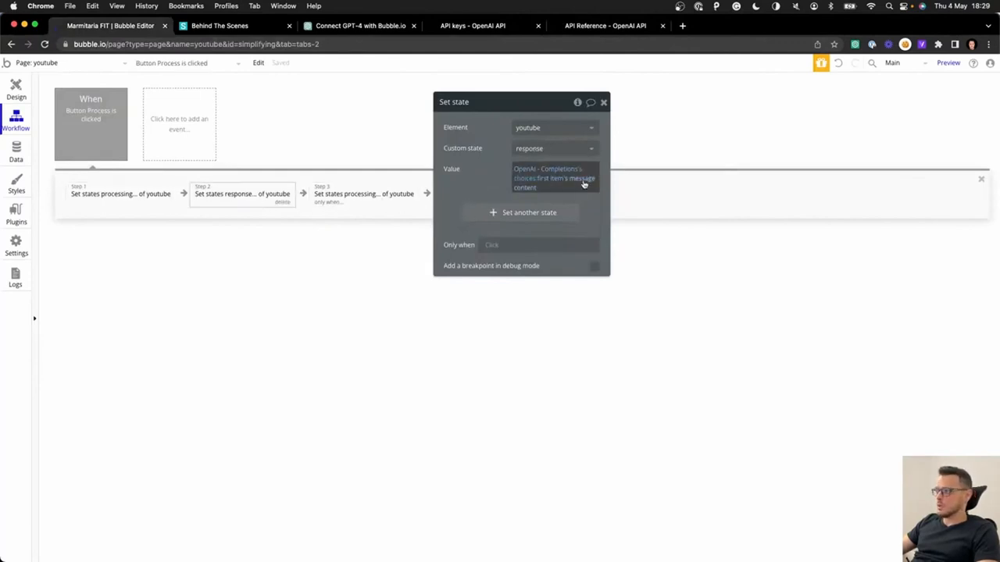
Append ':formatted as JSON-safe' to the prompt message in the OpenAI Completions action.
left_click(554, 178)
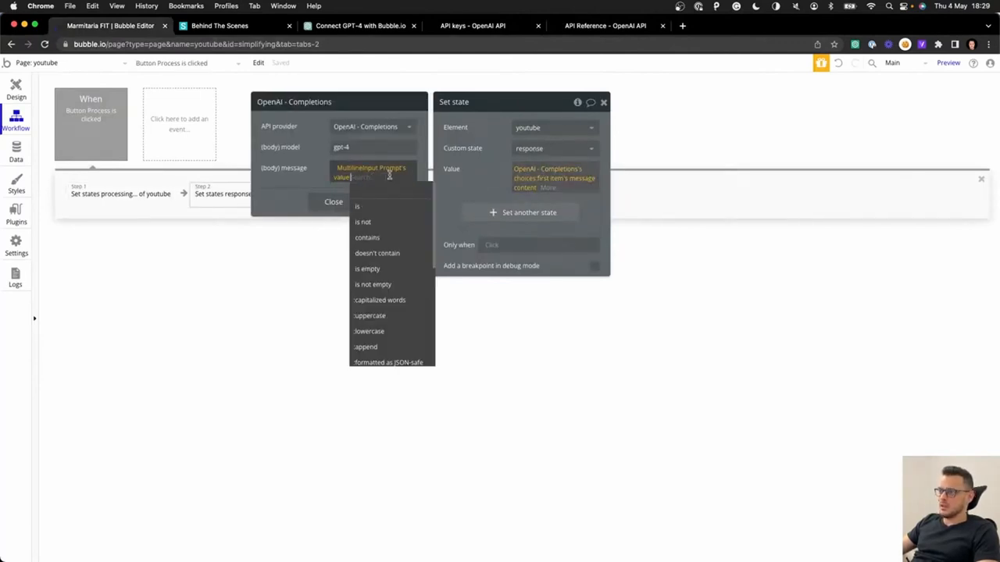
left_click(387, 363)
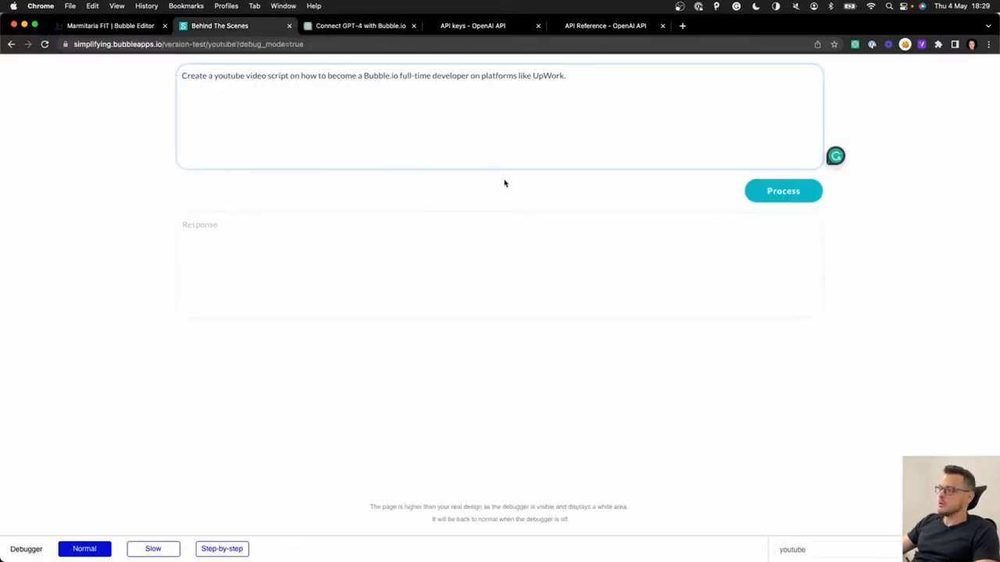
Process the revised title prompt and dismiss the request error alert.
left_click(782, 191)
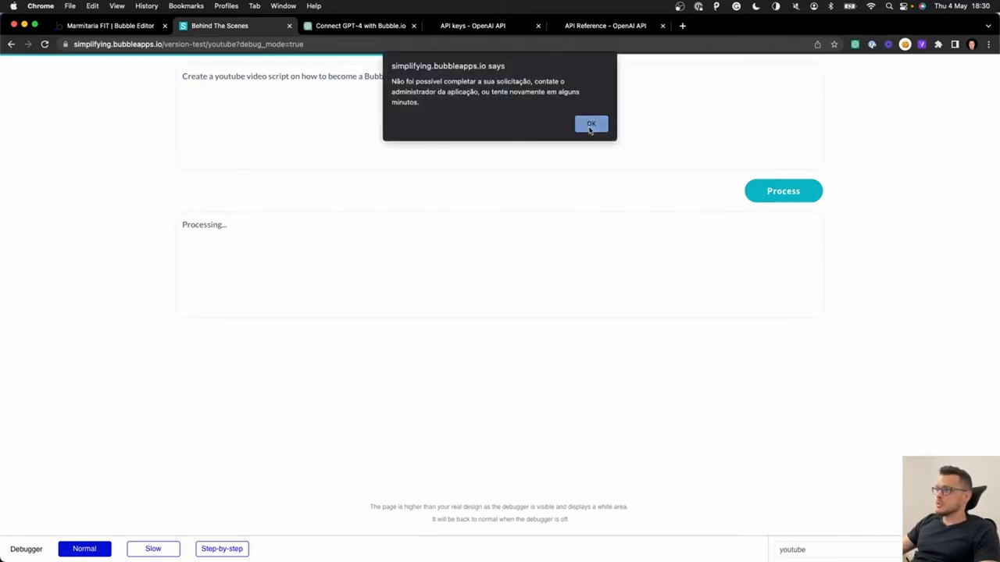
left_click(590, 124)
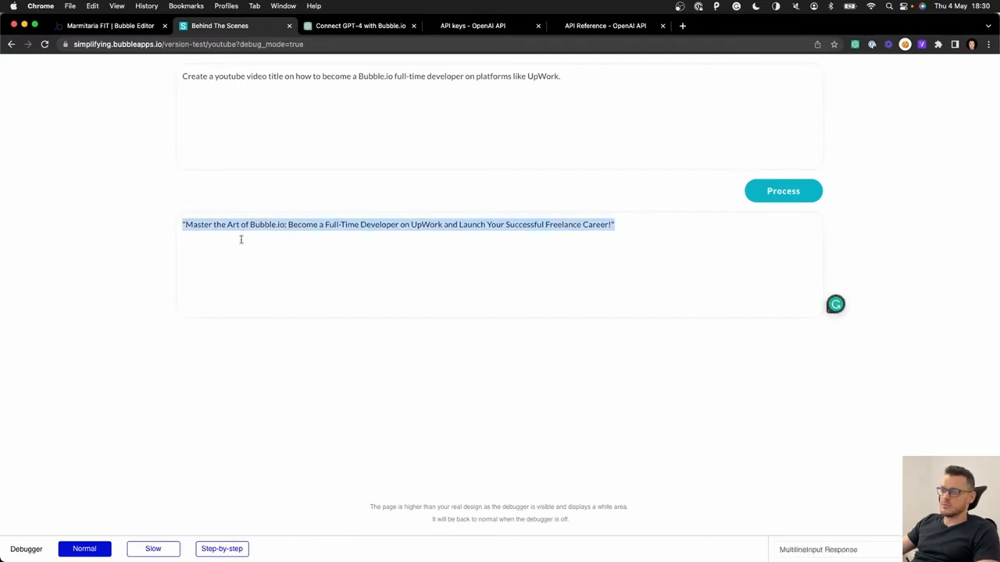
mouse_move(272, 244)
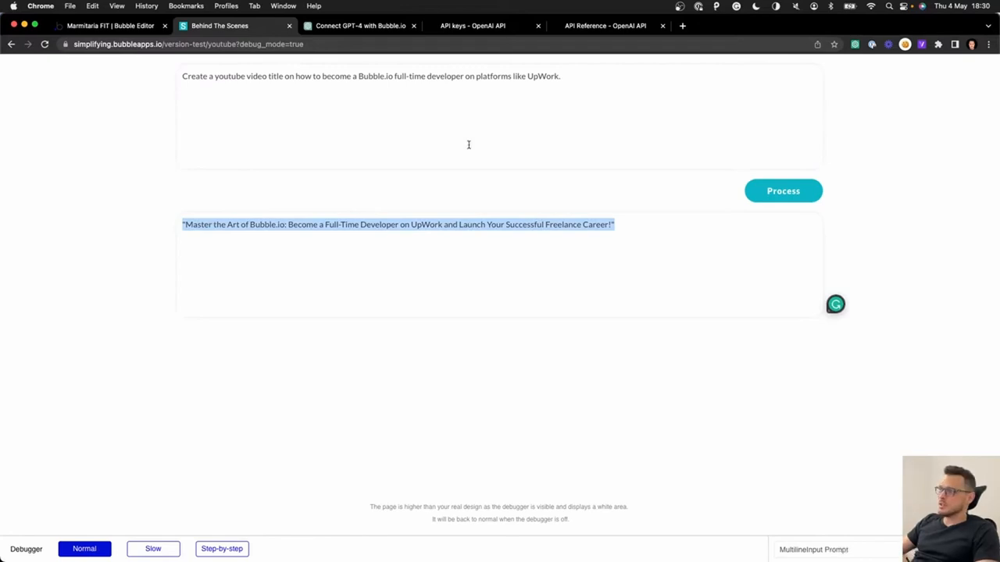
Reword the prompt to 'List the topics for a youtube video script…' and process it.
type("List the topics for")
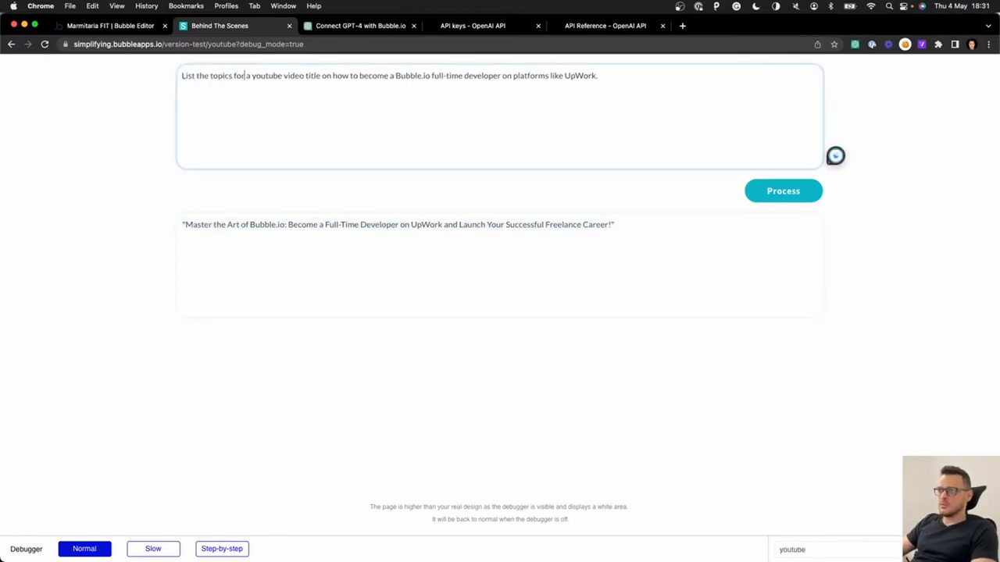
type("script")
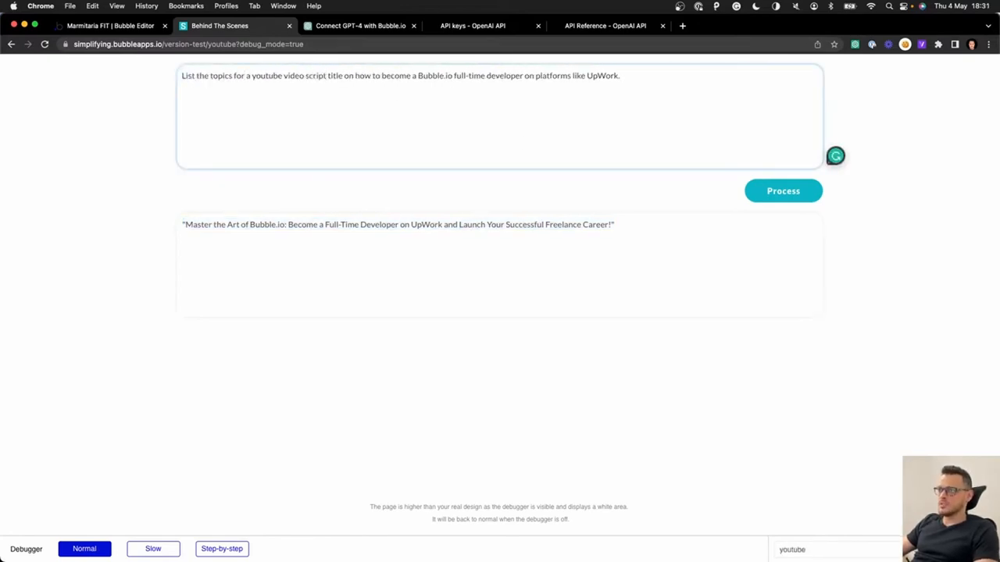
left_click(783, 191)
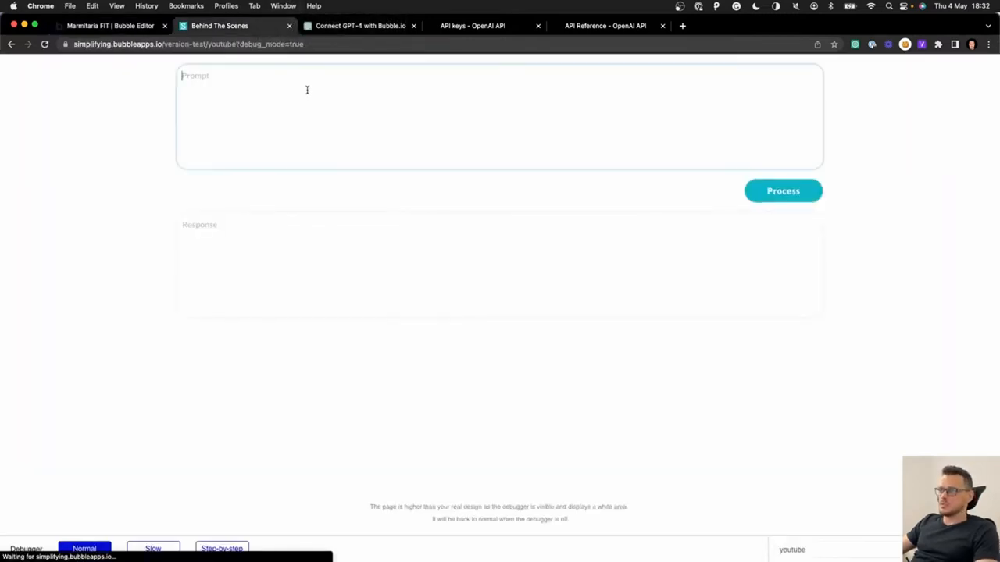
left_click(783, 191)
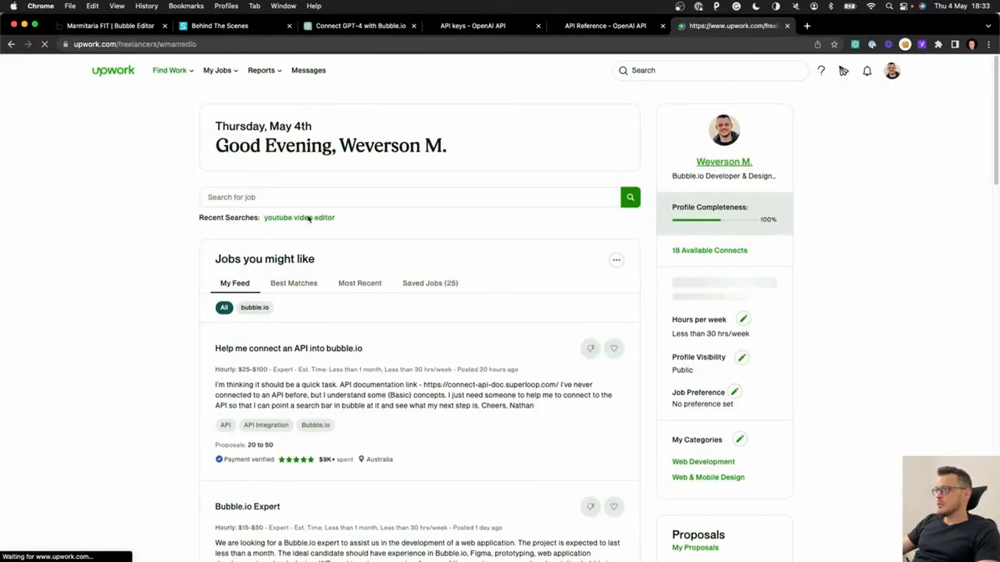
Open the Bubble.io Developer & Designer freelancer profile and scroll through it.
left_click(723, 161)
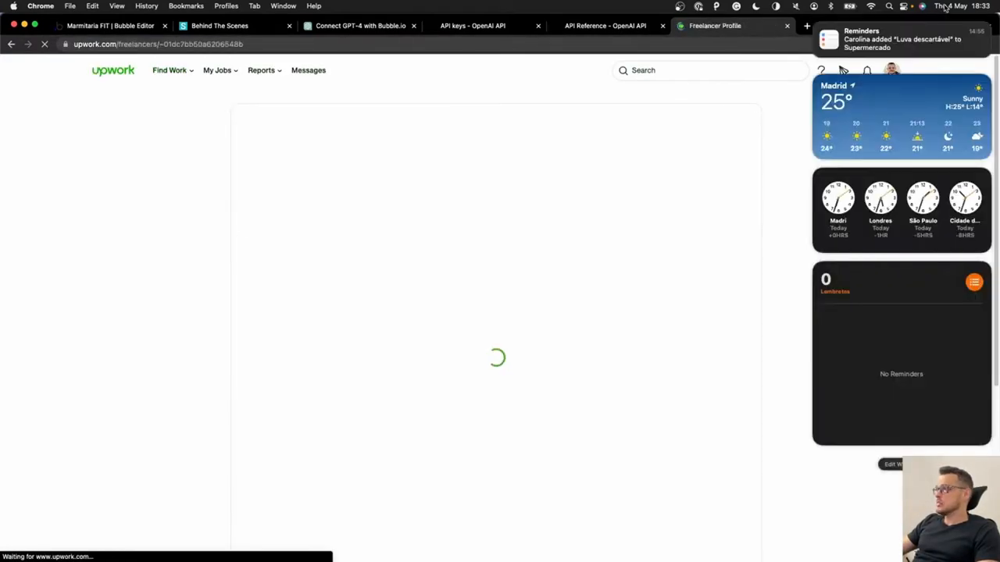
left_click(170, 214)
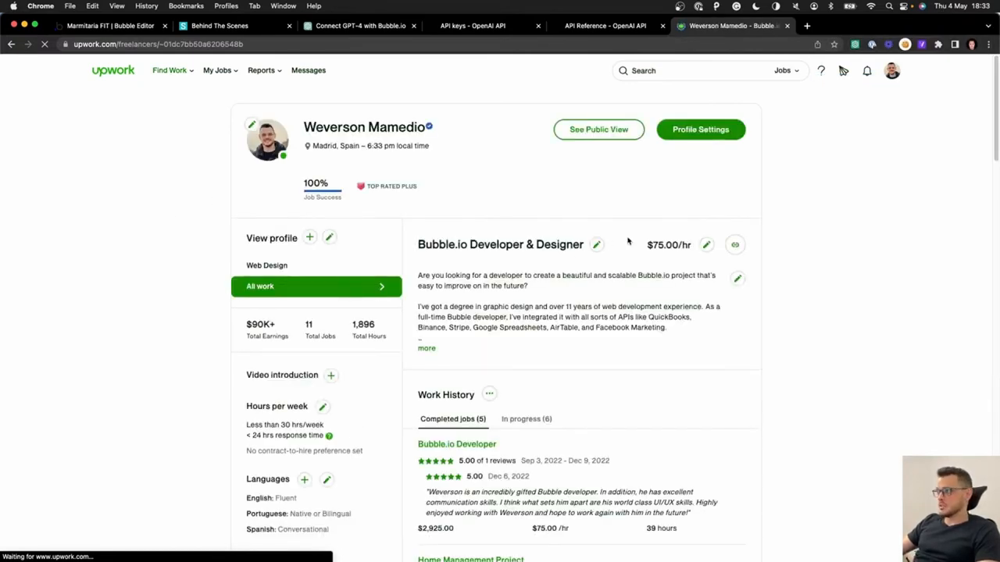
scroll("down", 3)
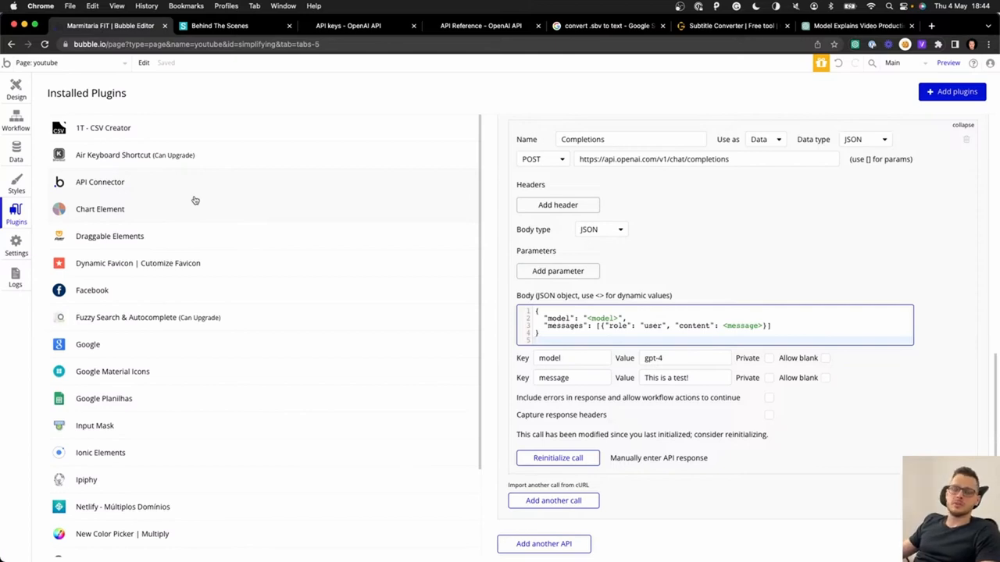
mouse_move(429, 219)
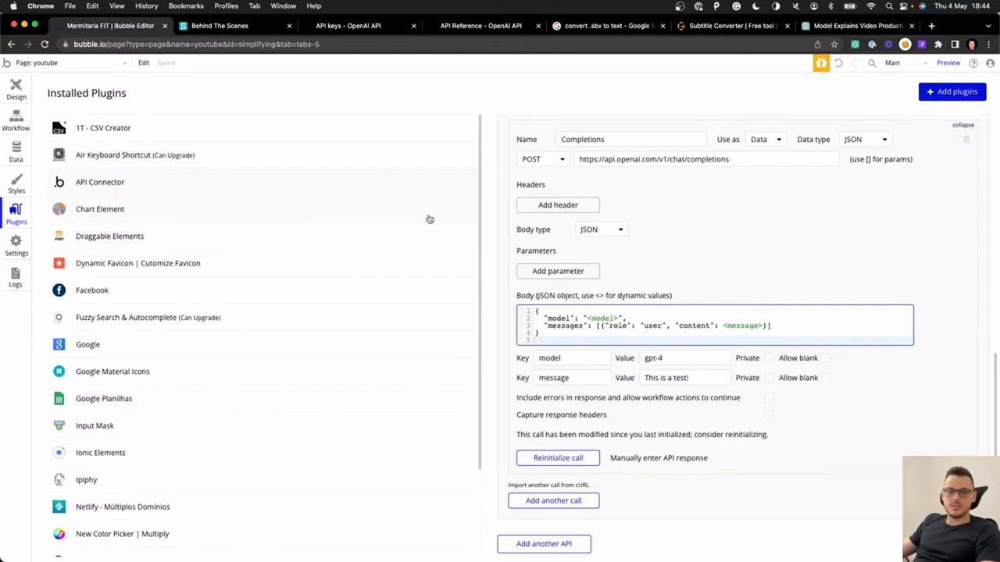